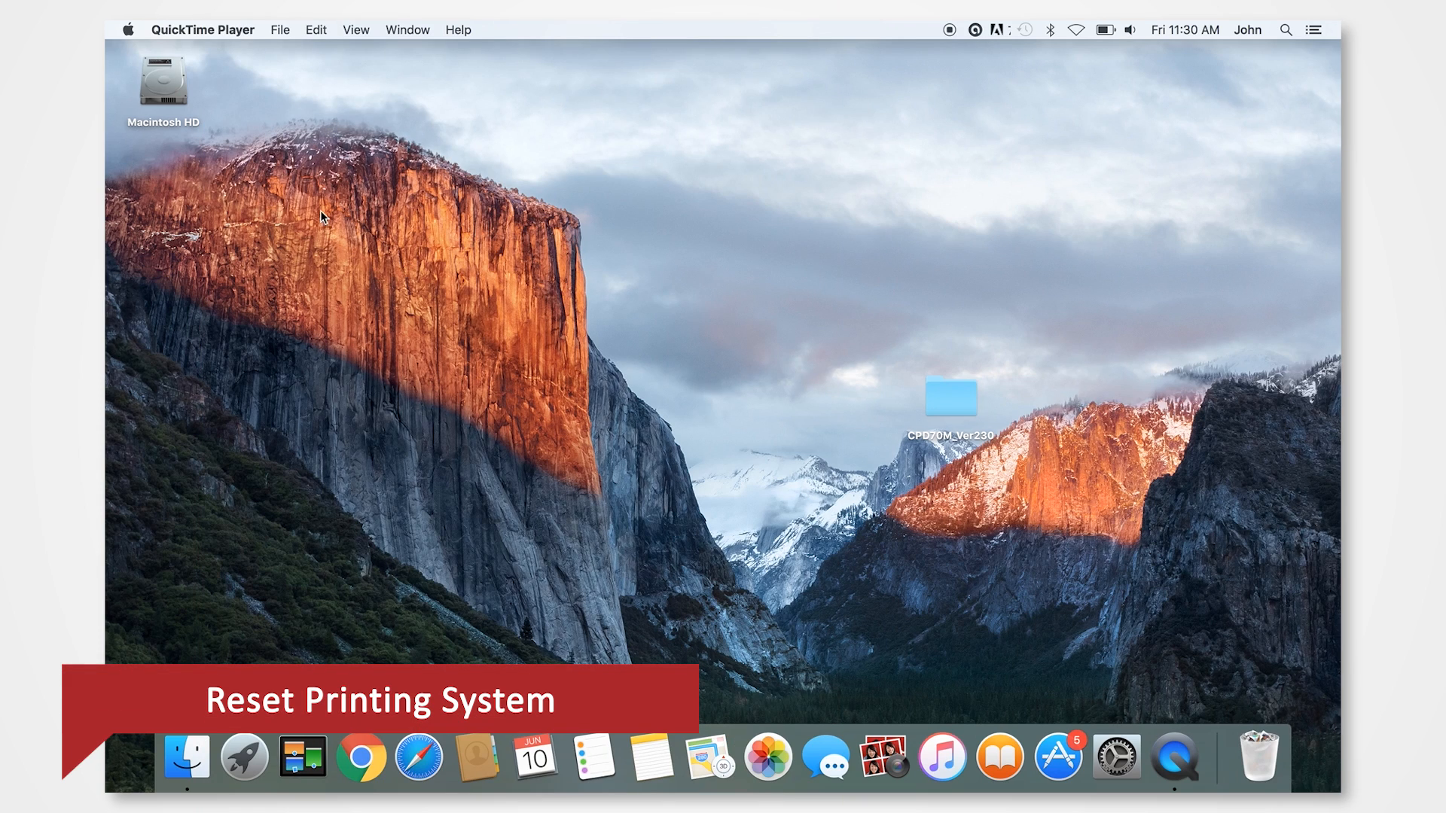
# Launch System Preferences from the Apple menu to show all preference panes
pyautogui.click(138, 30)
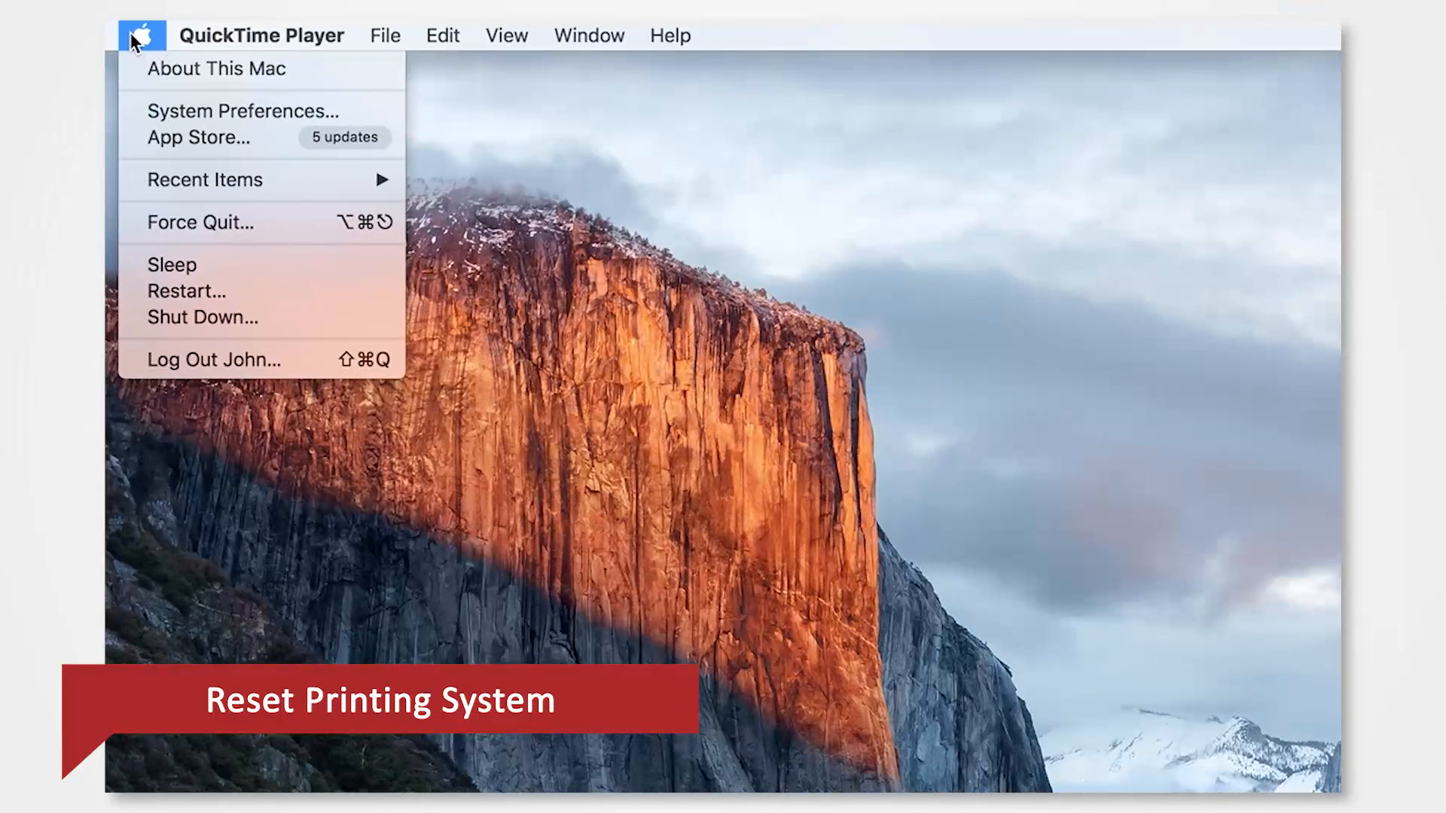
pyautogui.click(241, 112)
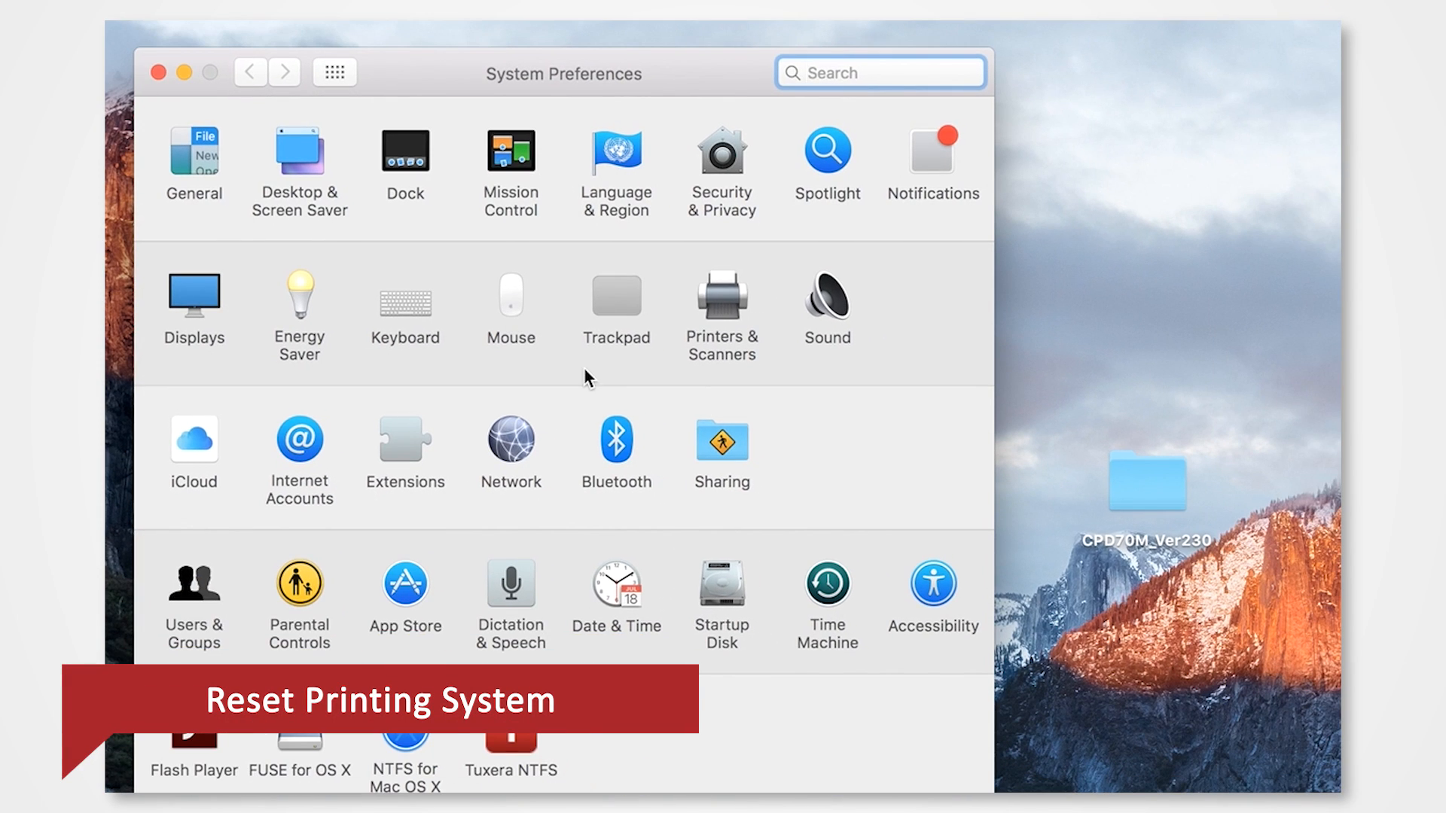
pyautogui.moveTo(722, 317)
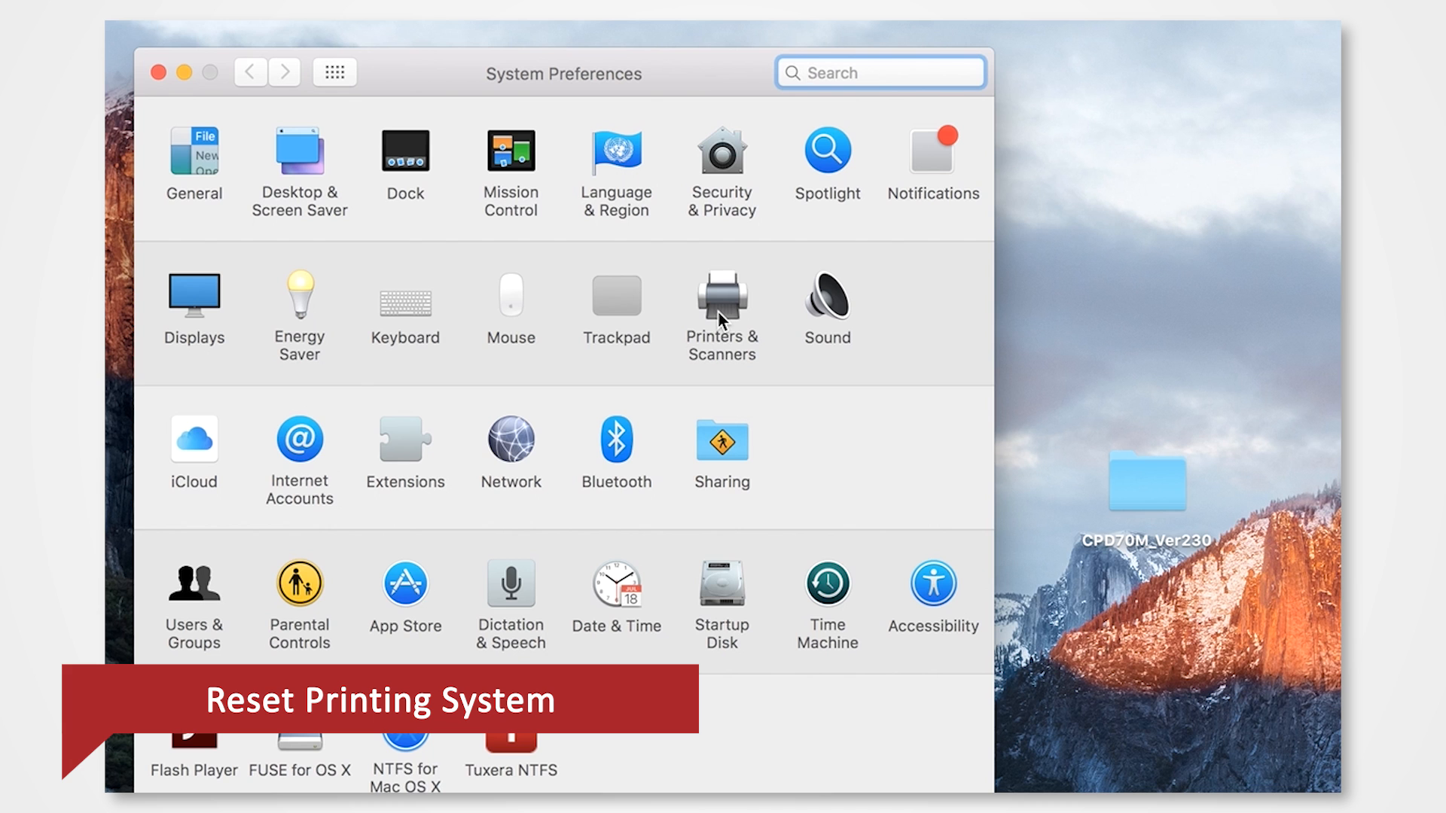
# Reset the printing system in Printers & Scanners, authorising with the admin password, so no printers remain
pyautogui.click(721, 295)
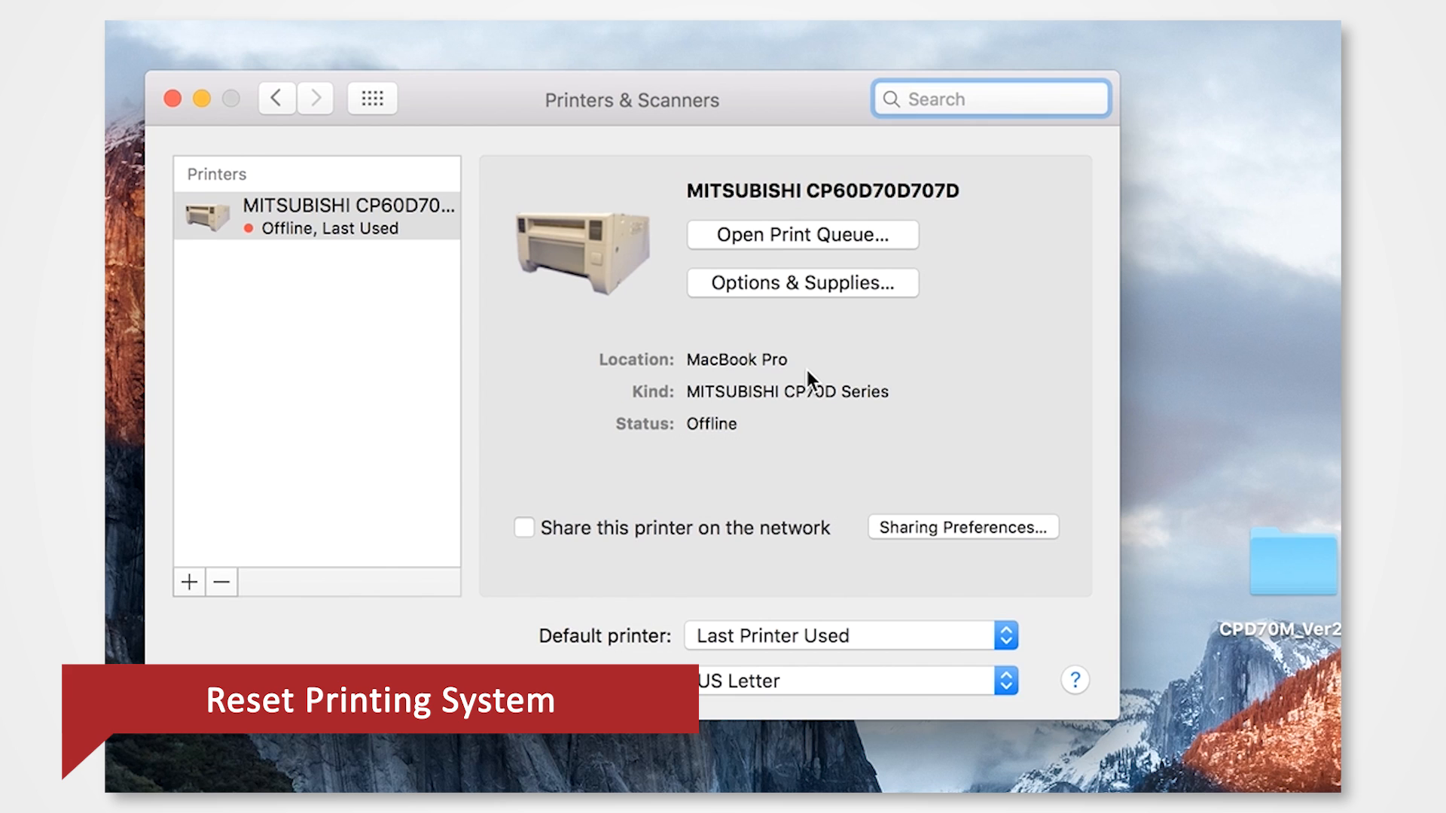
pyautogui.rightClick(331, 219)
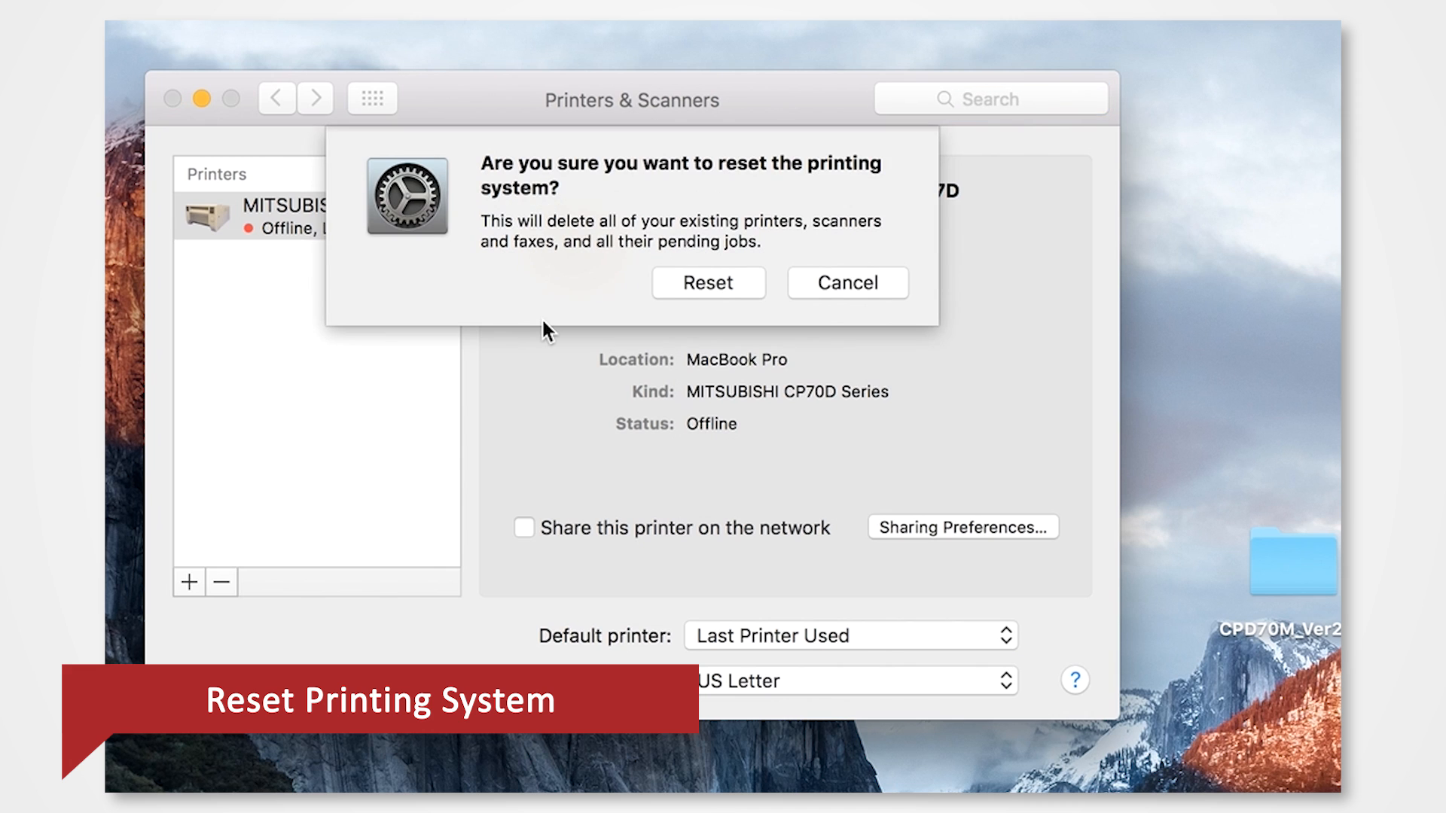
pyautogui.click(708, 283)
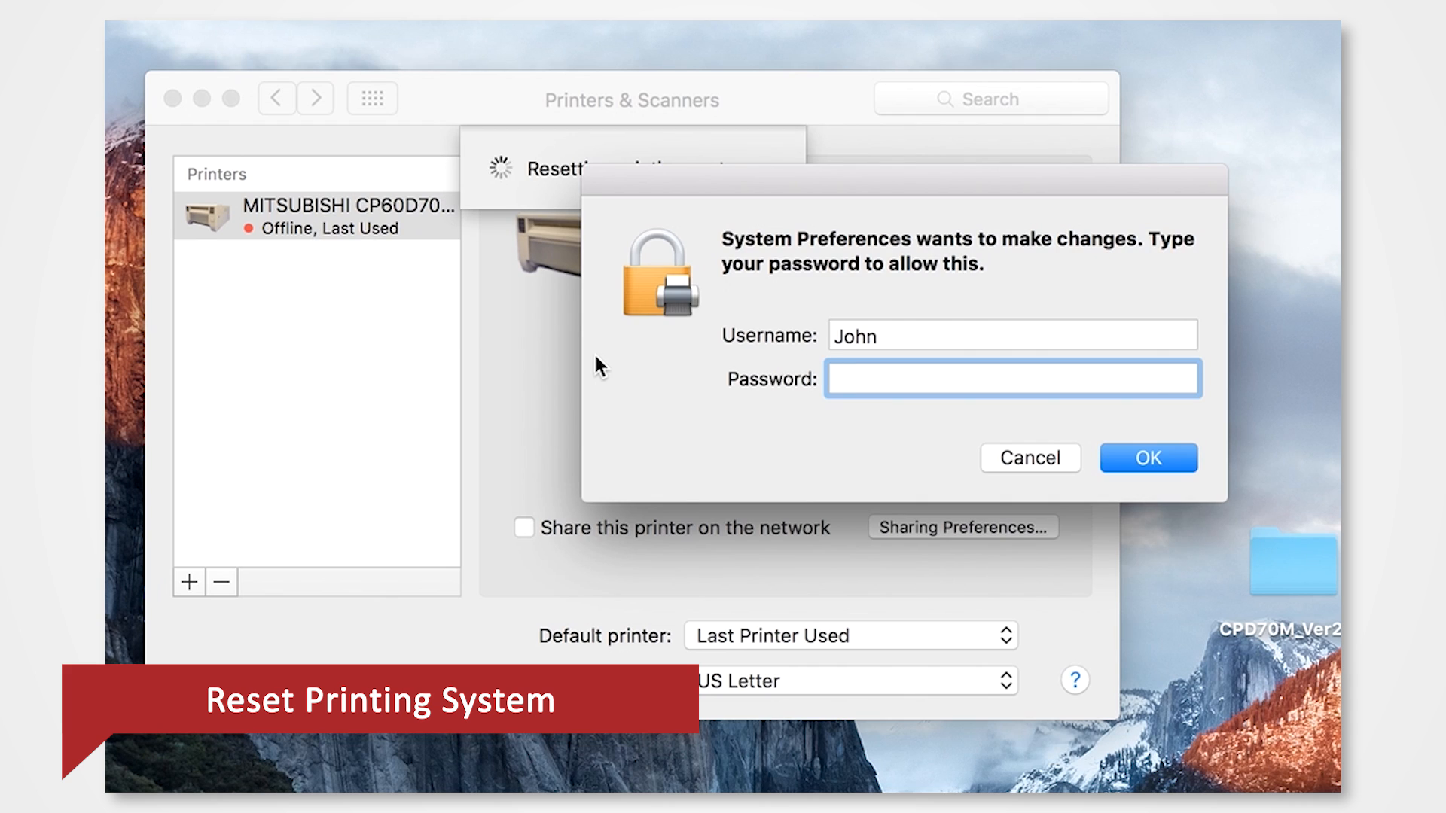
pyautogui.write('••••')
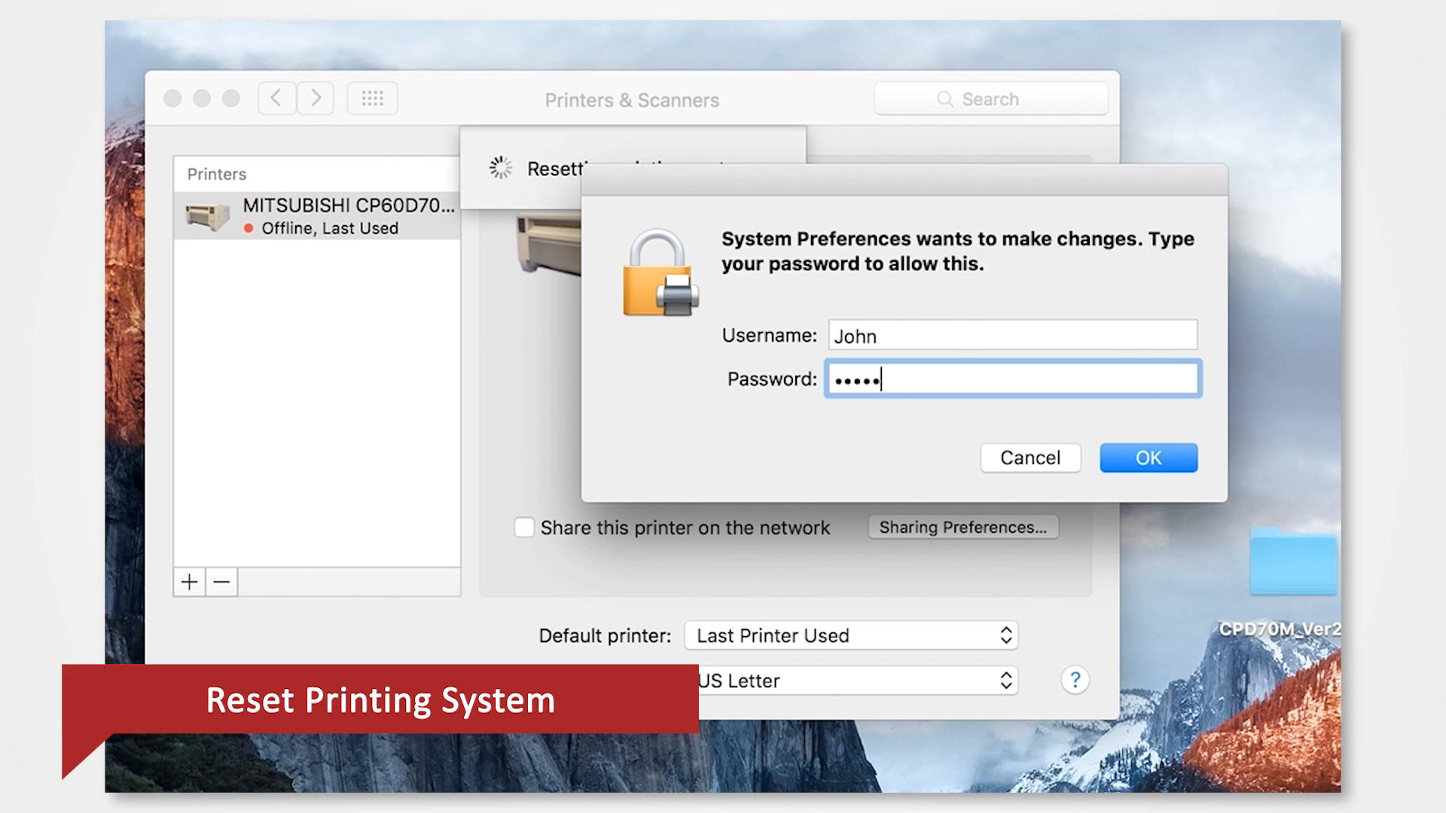
pyautogui.click(1148, 458)
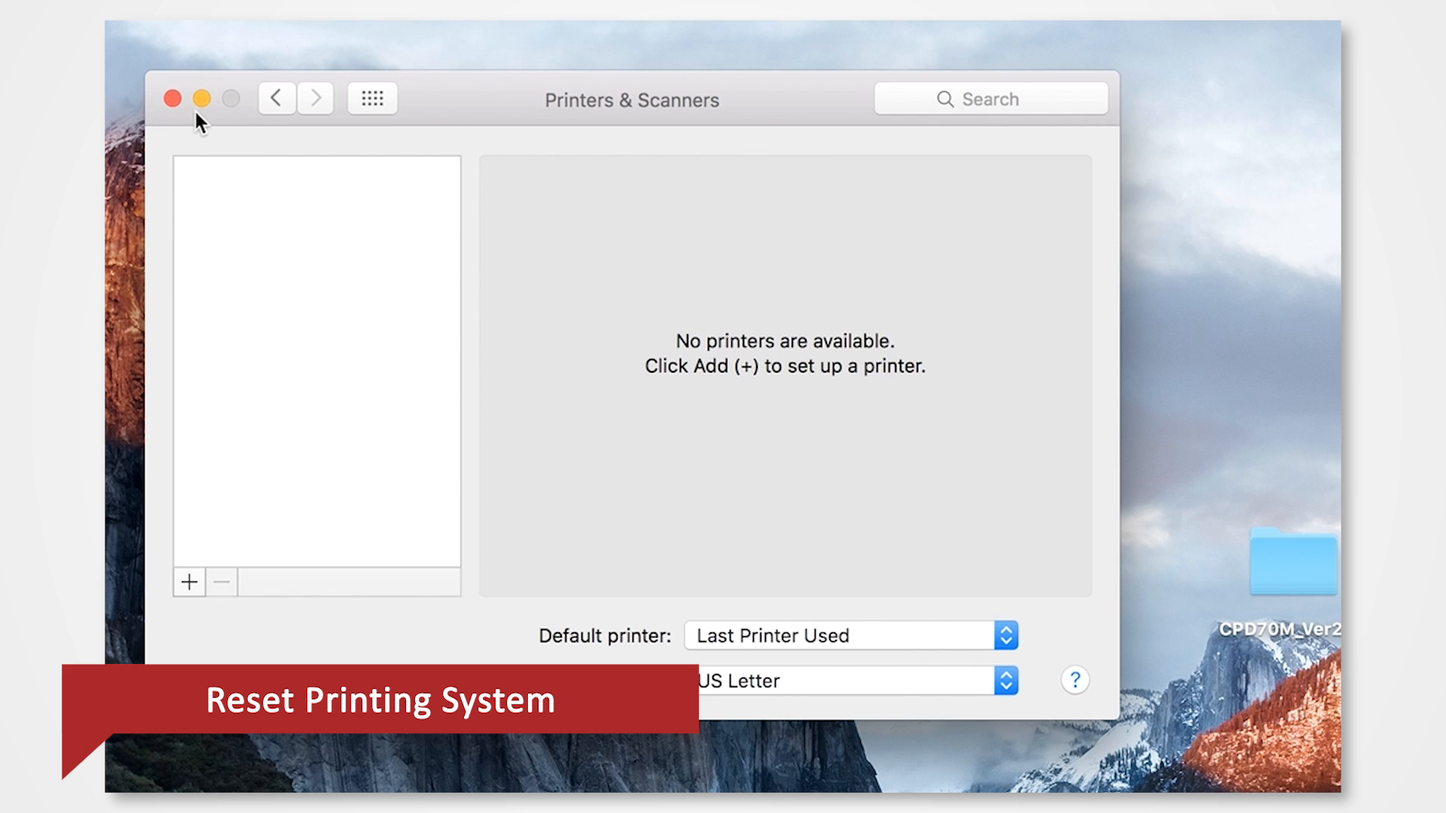
# Close the Printers & Scanners window, leaving the desktop showing
pyautogui.click(138, 29)
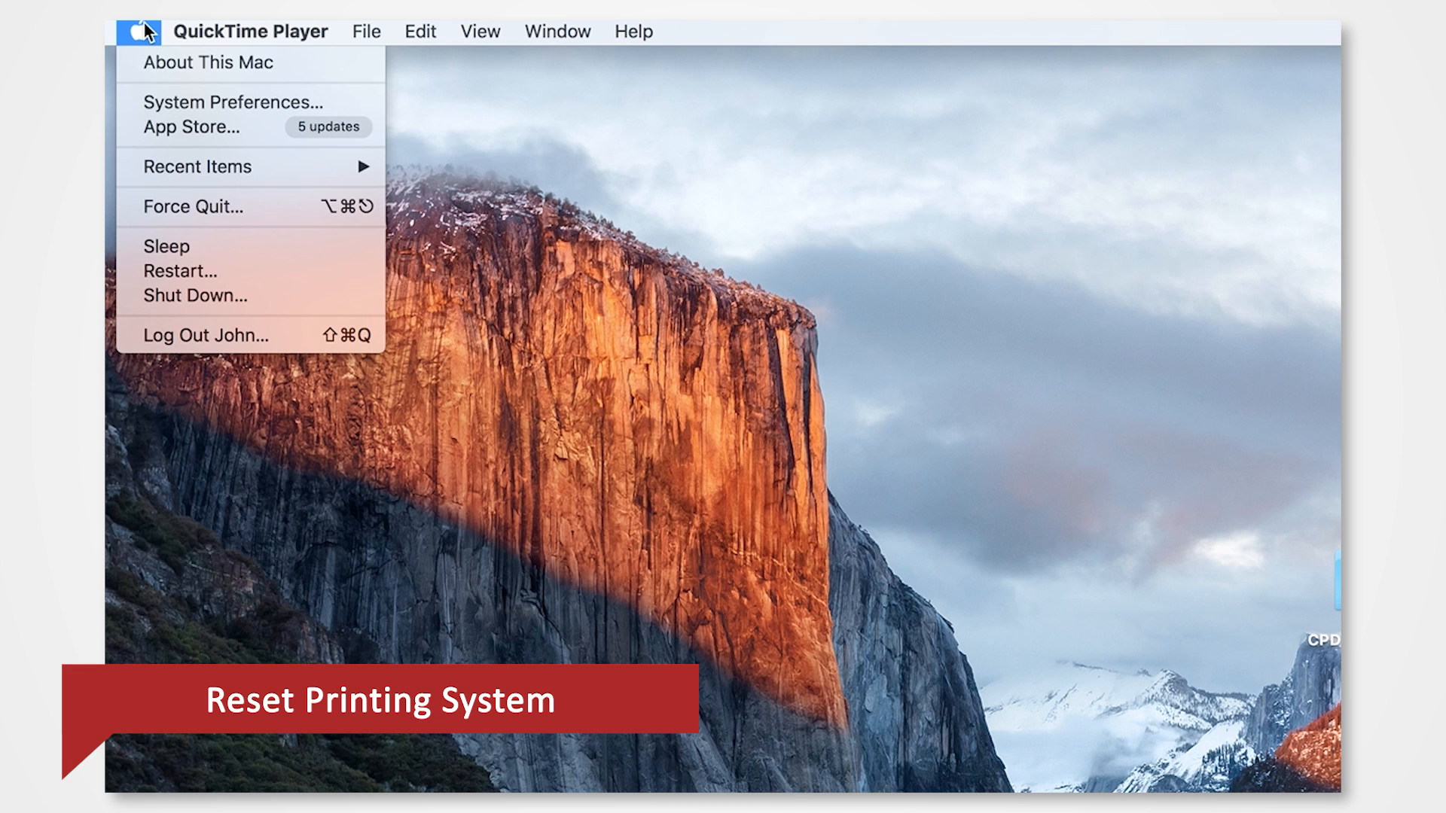
pyautogui.moveTo(163, 271)
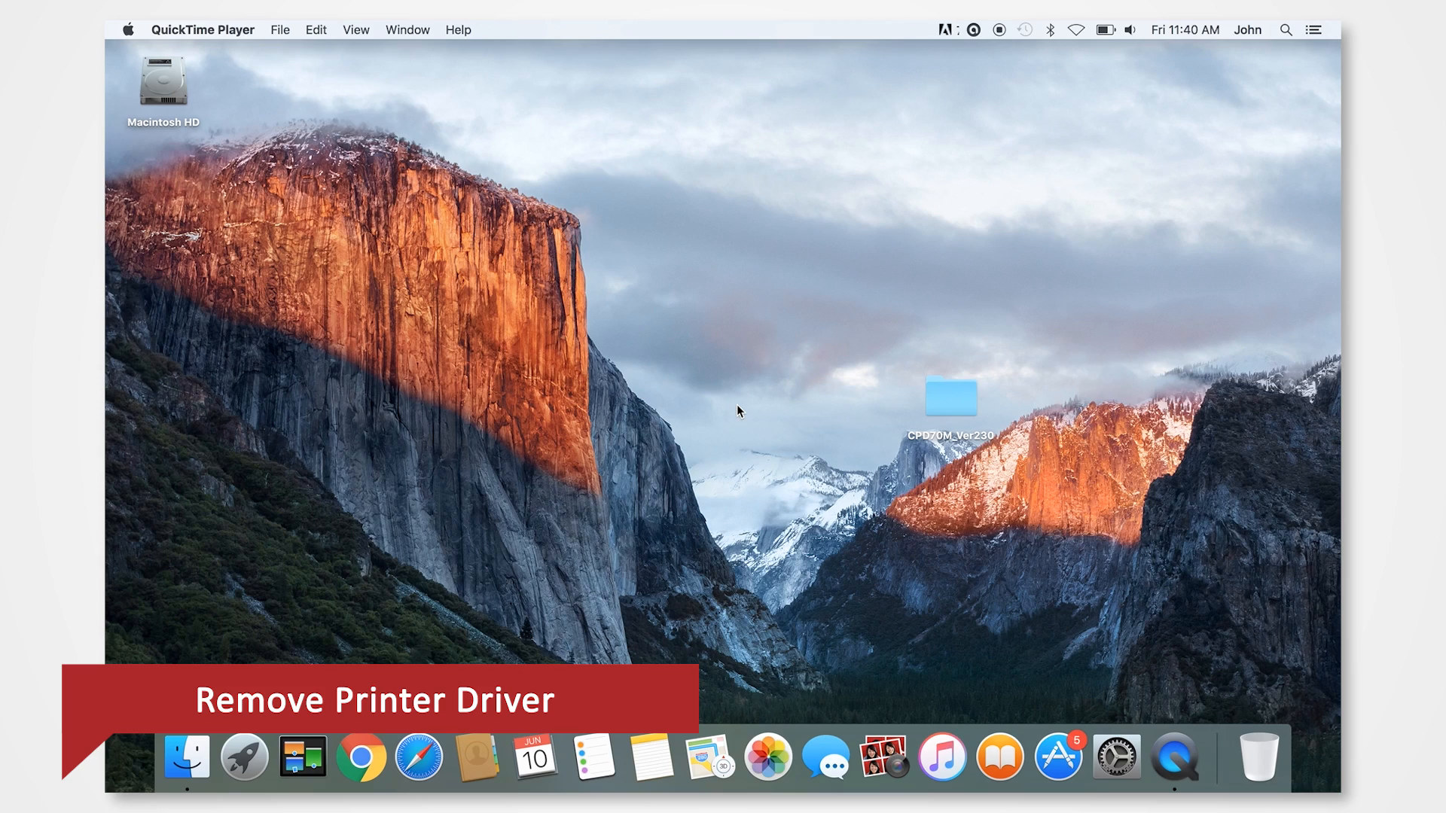
# Launch Terminal via Spotlight and place its window left of the driver disk Finder window
pyautogui.click(1286, 30)
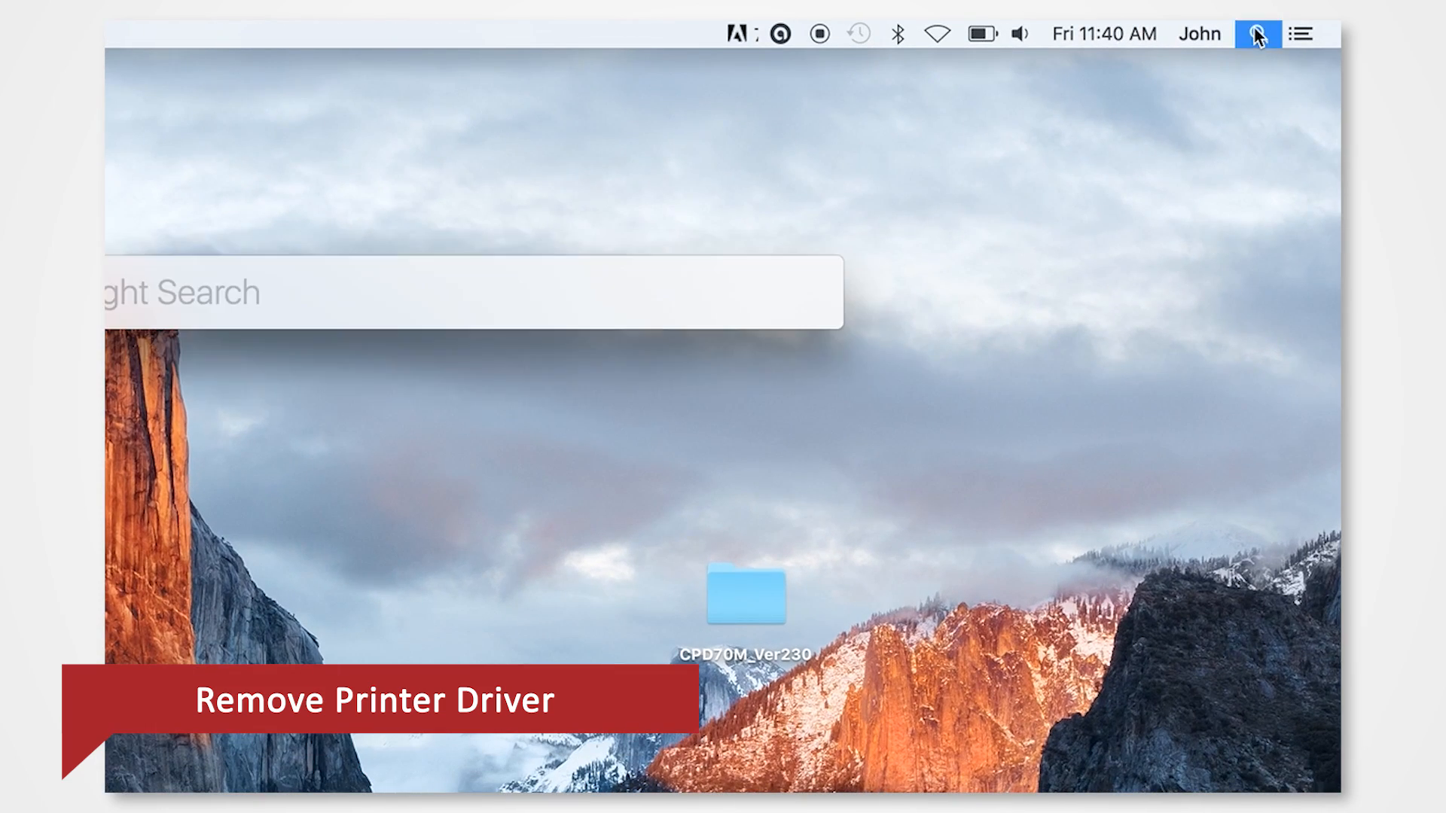
pyautogui.write('terminal')
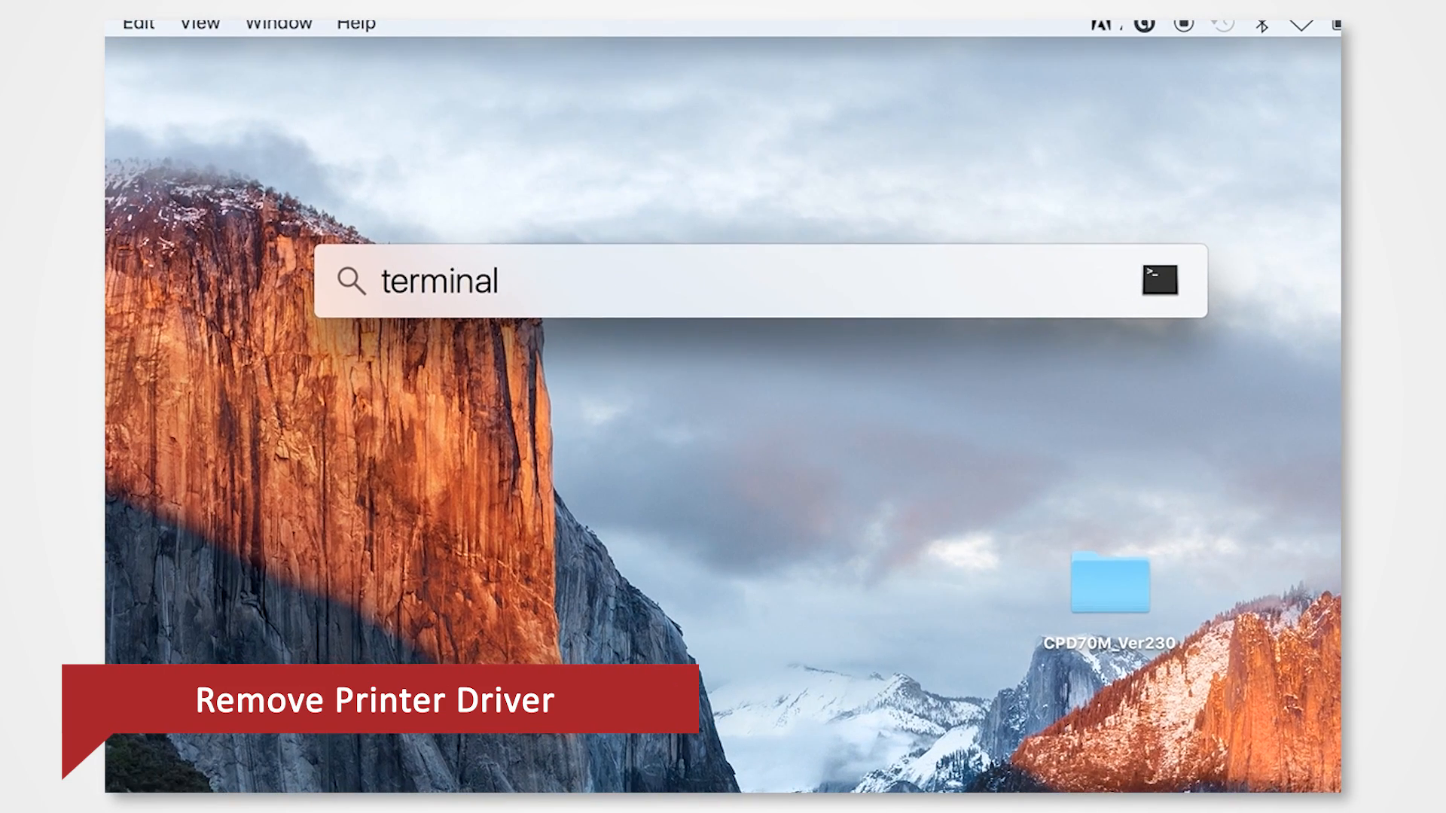
pyautogui.click(1158, 280)
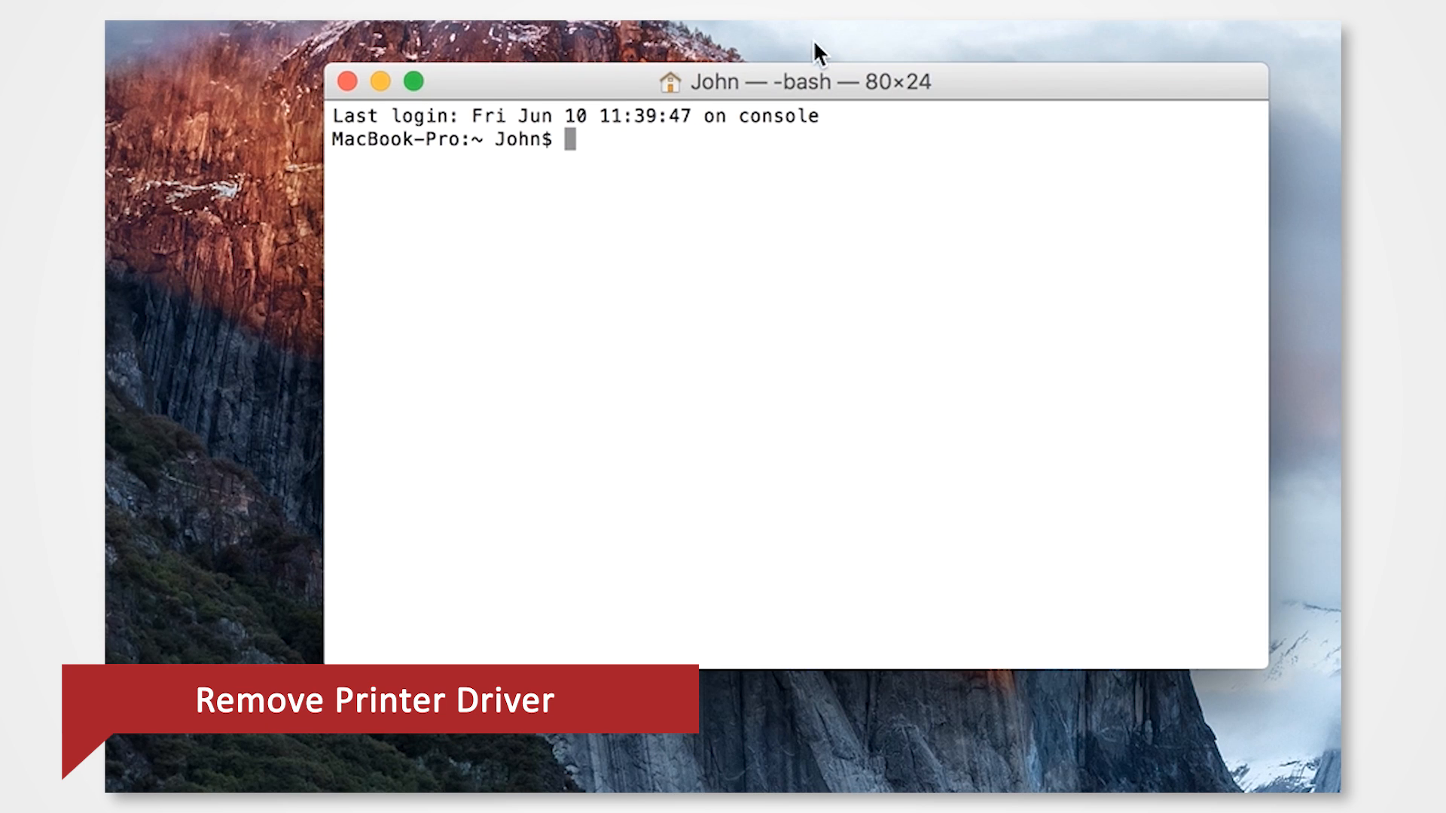
pyautogui.moveTo(803, 82); pyautogui.dragTo(631, 117)
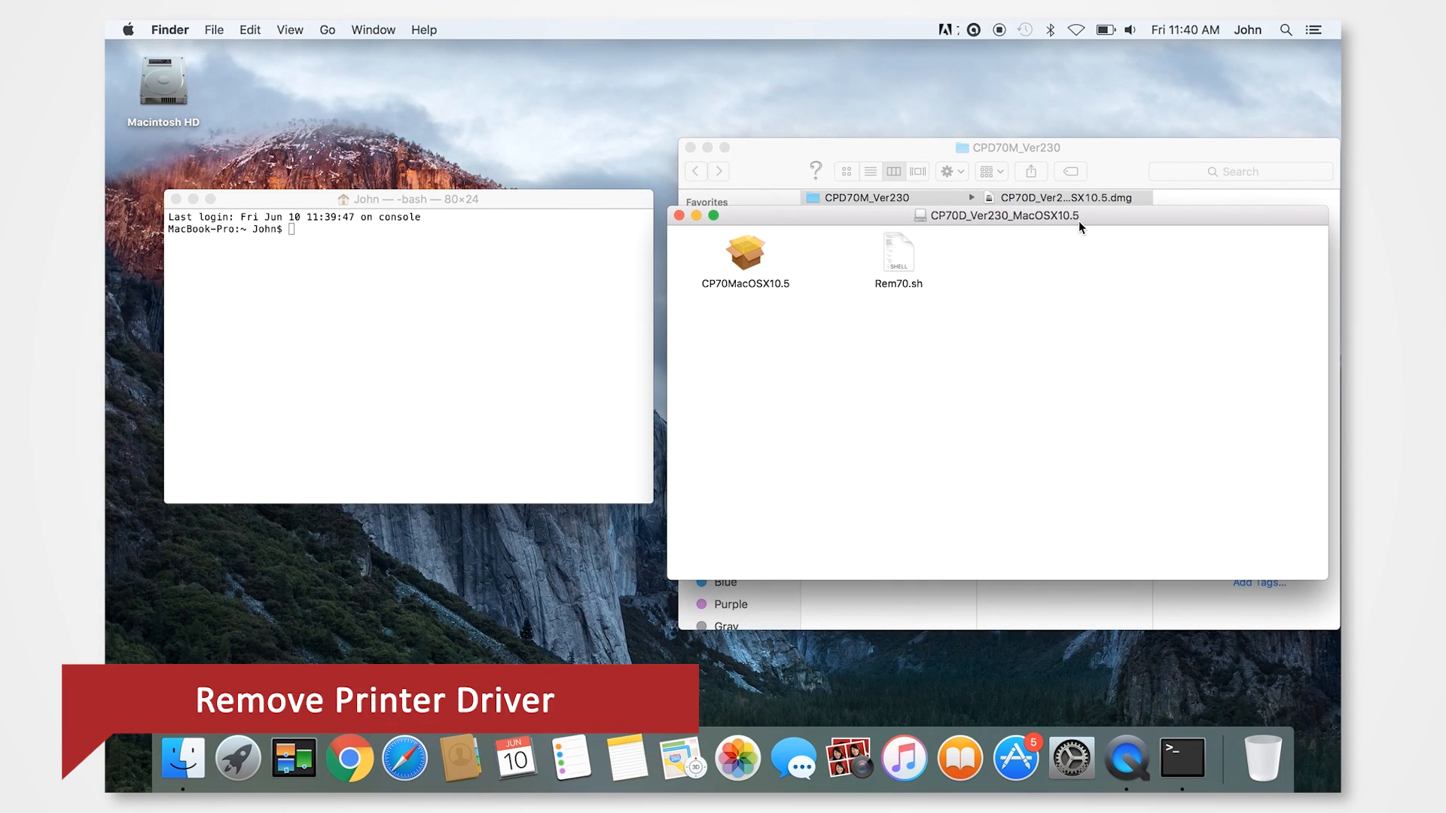
# Run Rem70.sh in Terminal to uninstall the driver and answer y to the reboot prompt
pyautogui.click(745, 253)
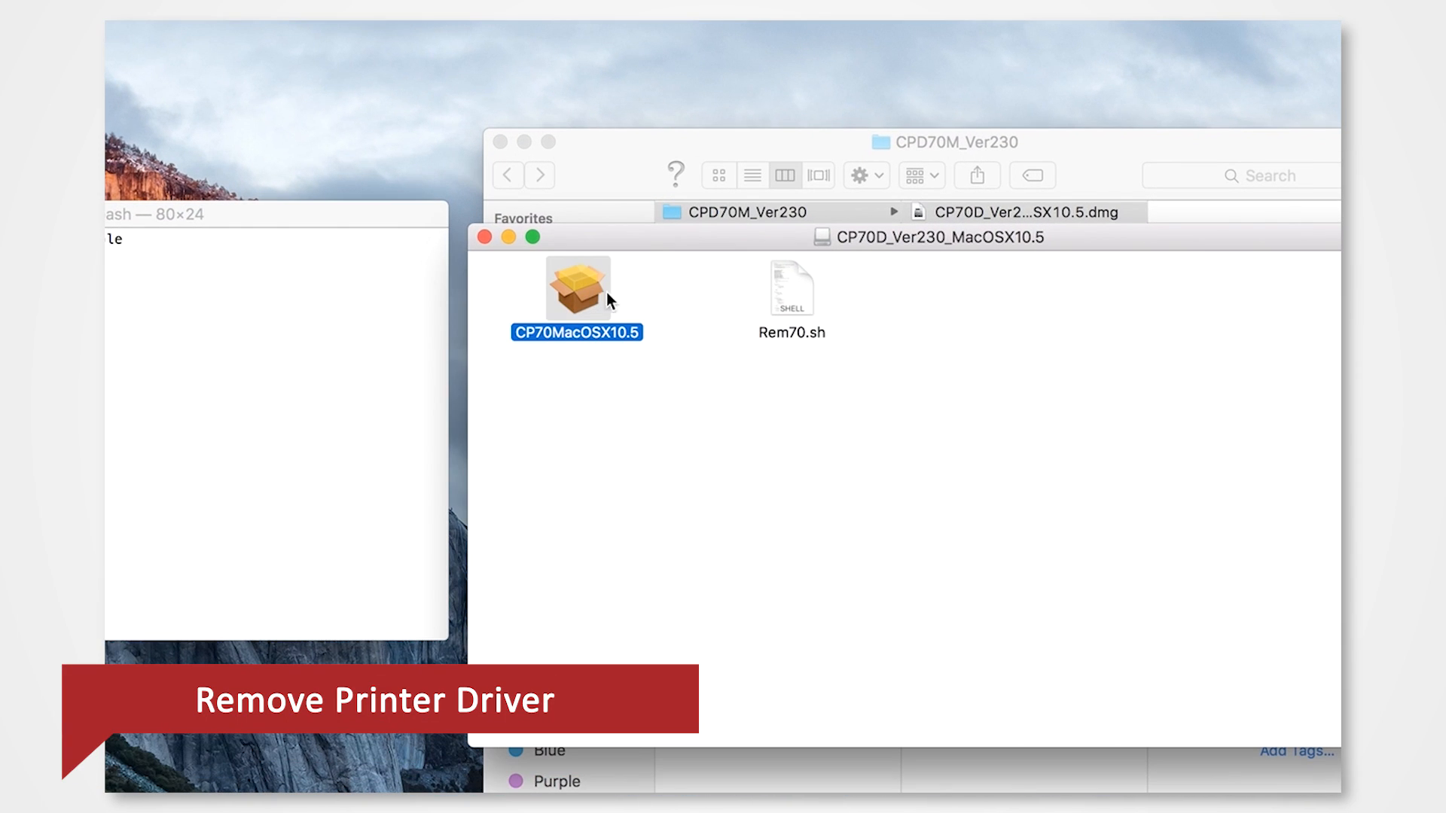
pyautogui.click(790, 288)
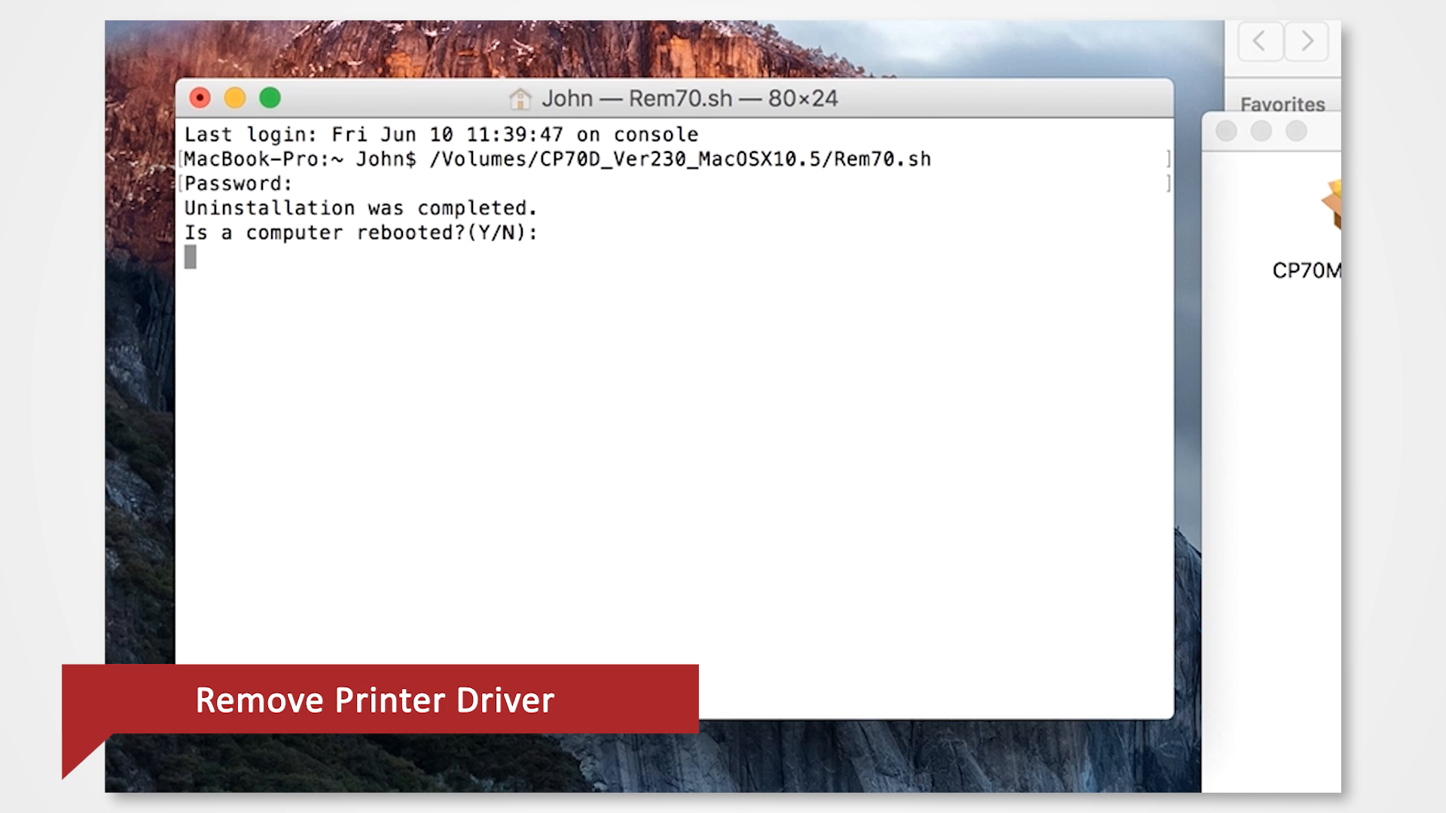
pyautogui.write('y')
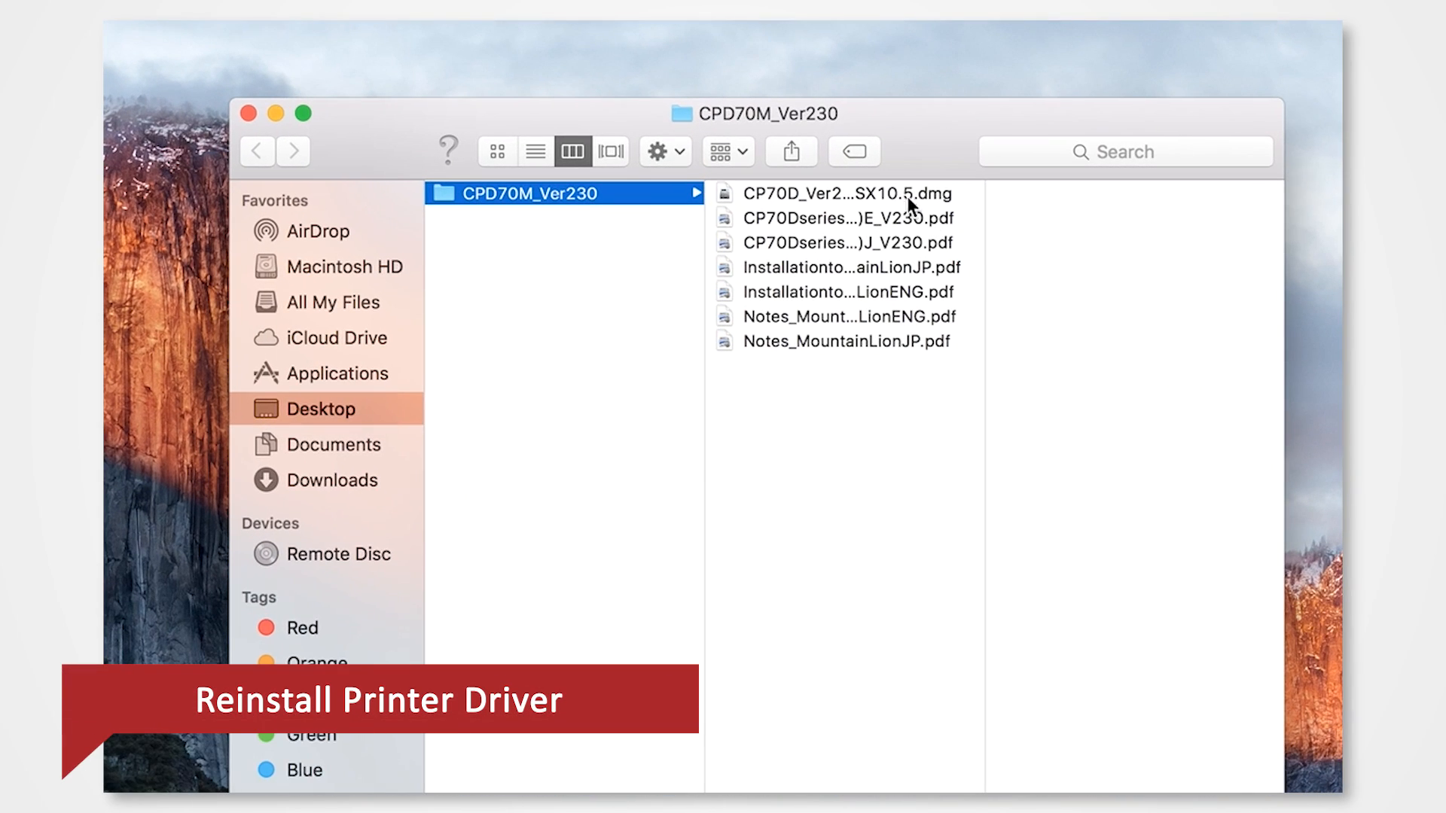
# Mount the CP70D_Ver230_MacOSX10.5 disk image to show the installer package and Rem70.sh
pyautogui.doubleClick(849, 193)
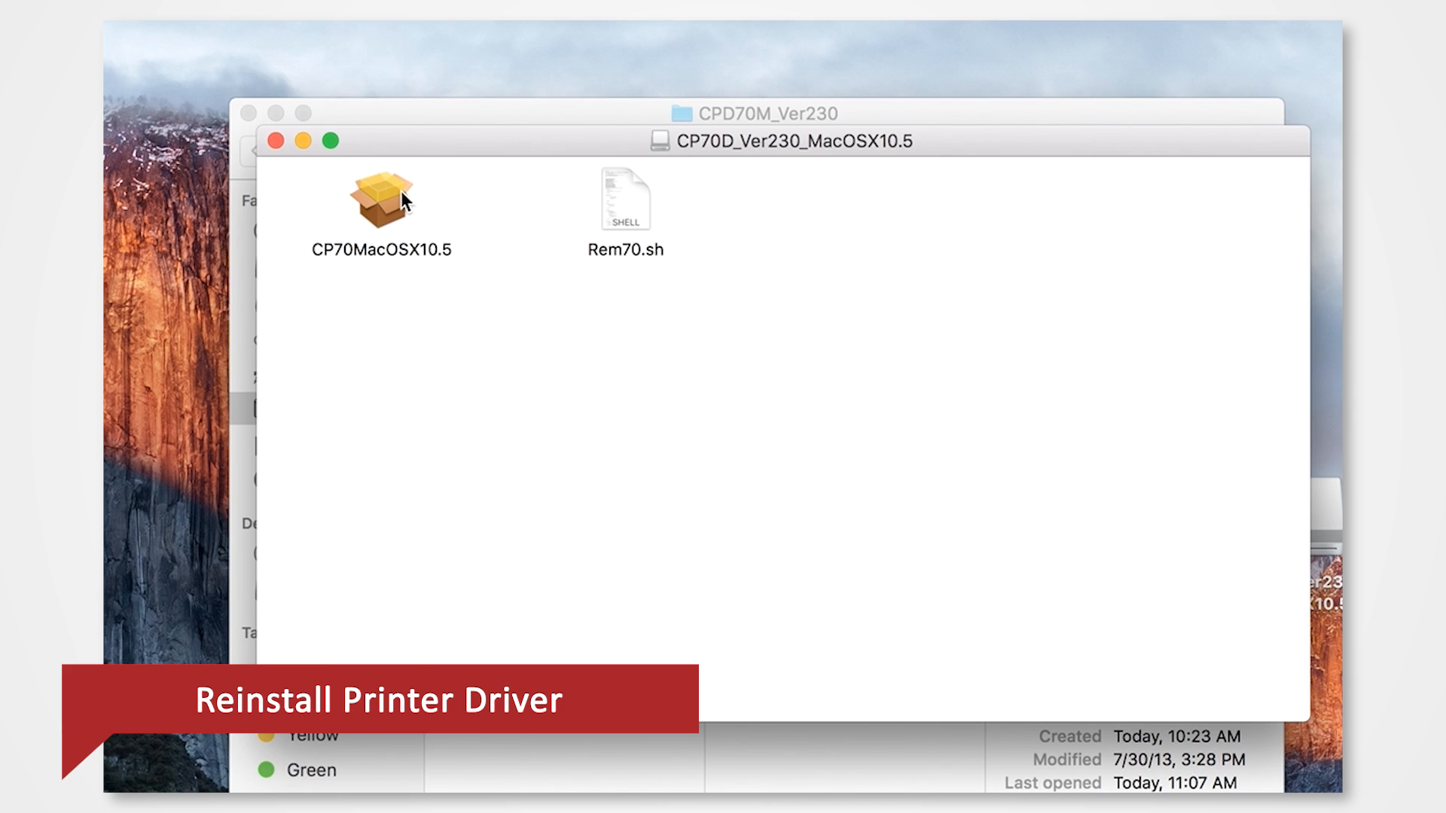
# Start the CP70MacOSX10.5 installer, accept the license and keep installing for all users
pyautogui.doubleClick(381, 198)
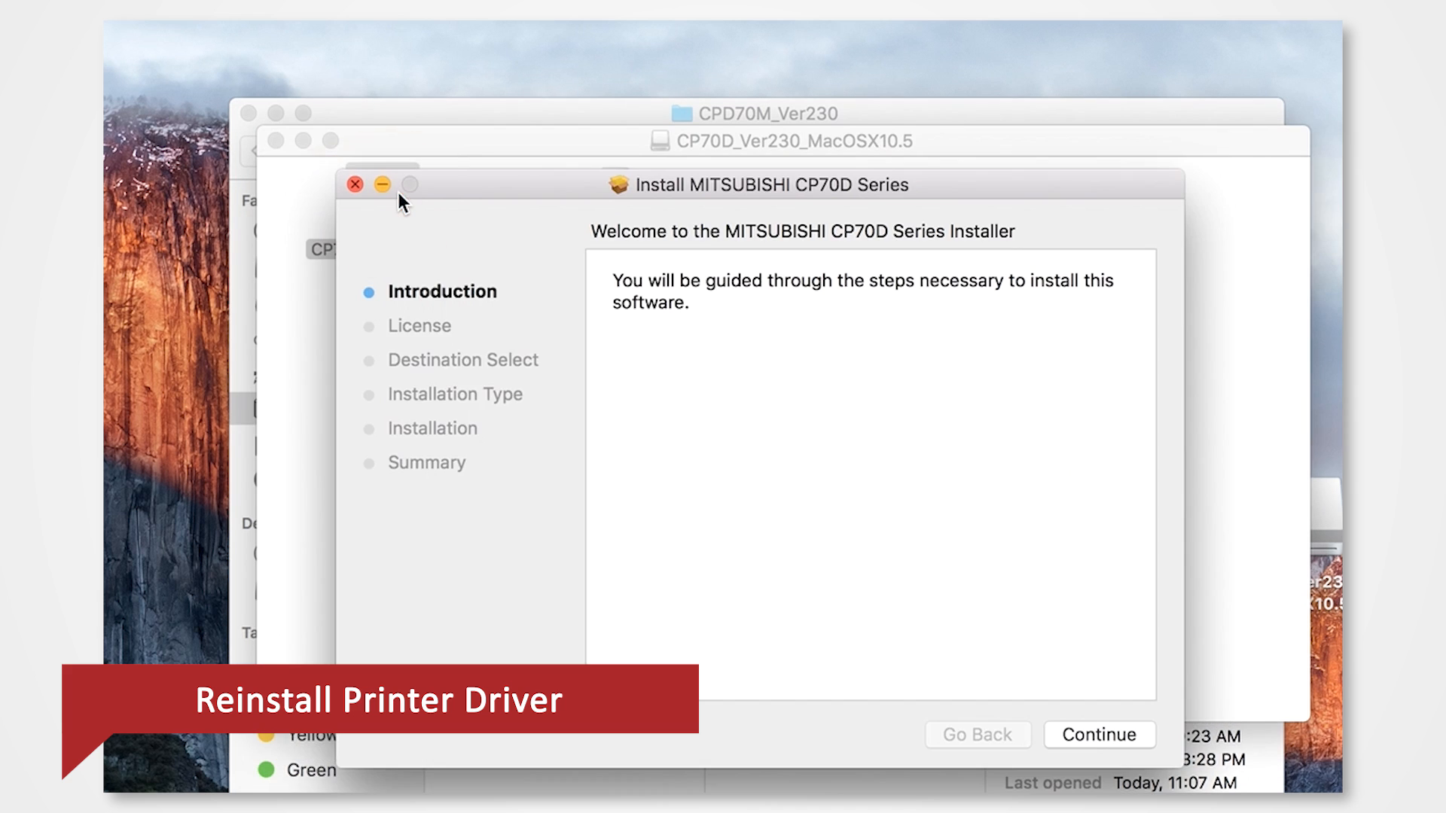
pyautogui.click(1098, 735)
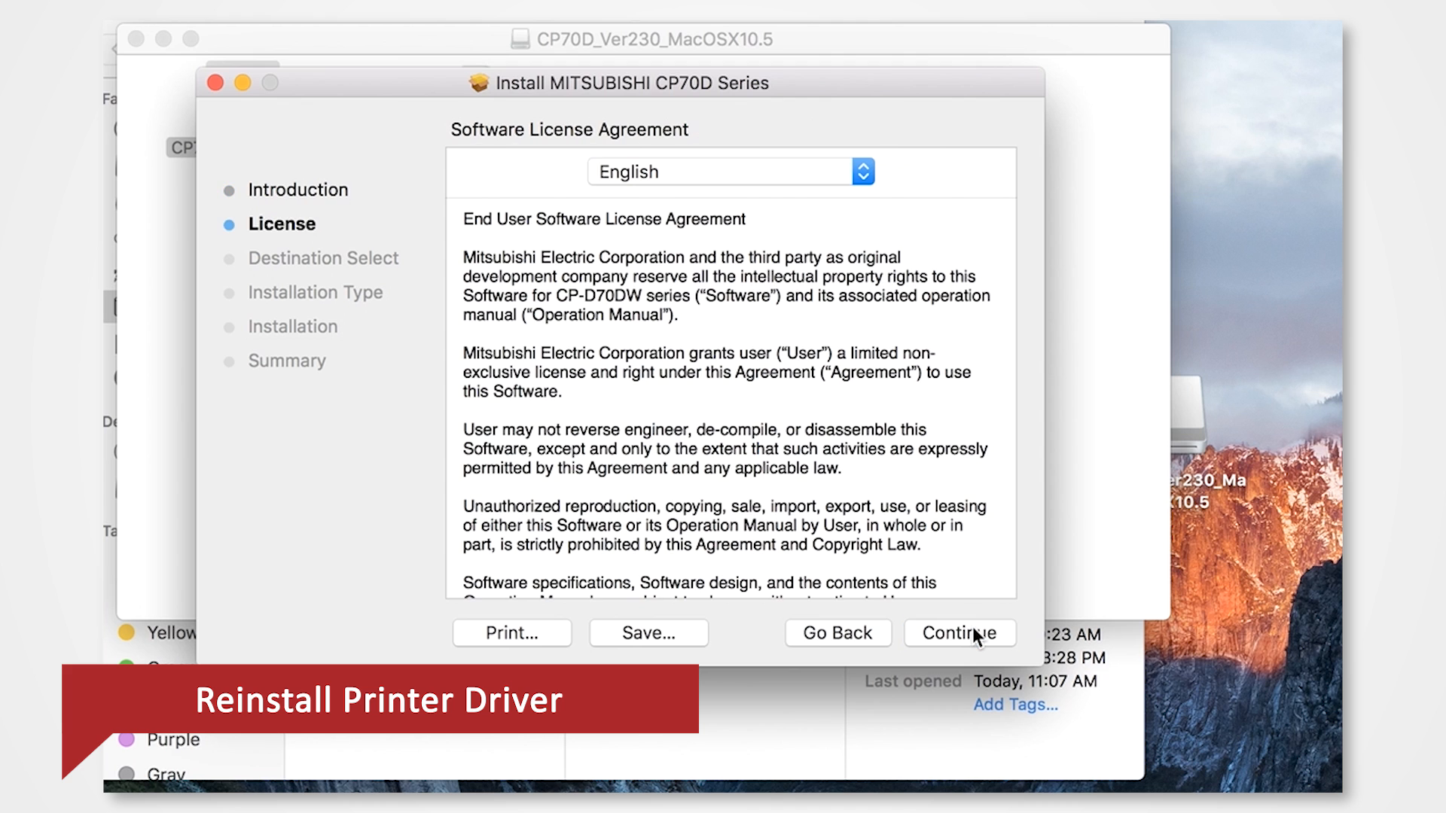
pyautogui.click(959, 633)
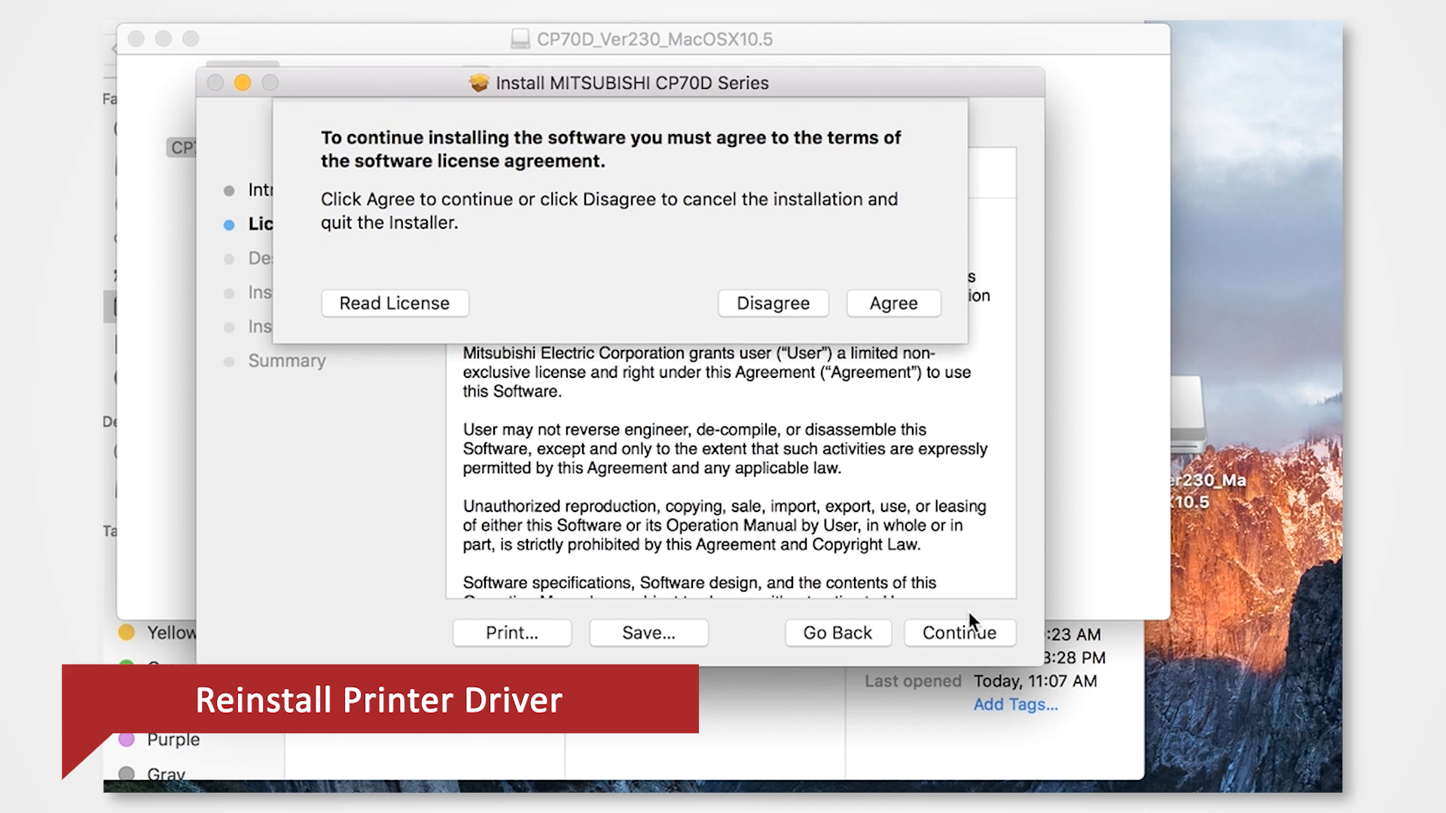
pyautogui.click(893, 305)
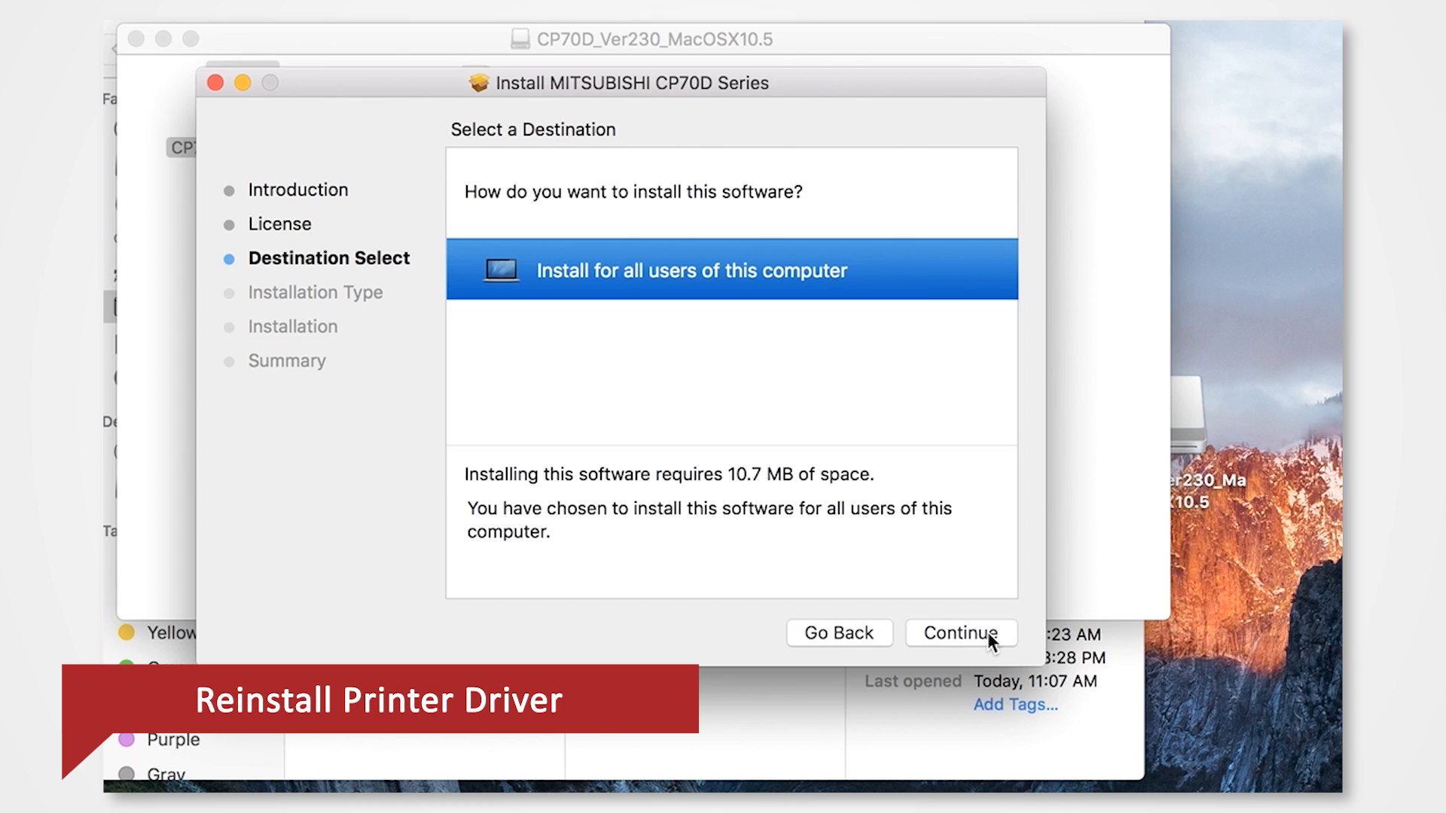
pyautogui.click(960, 633)
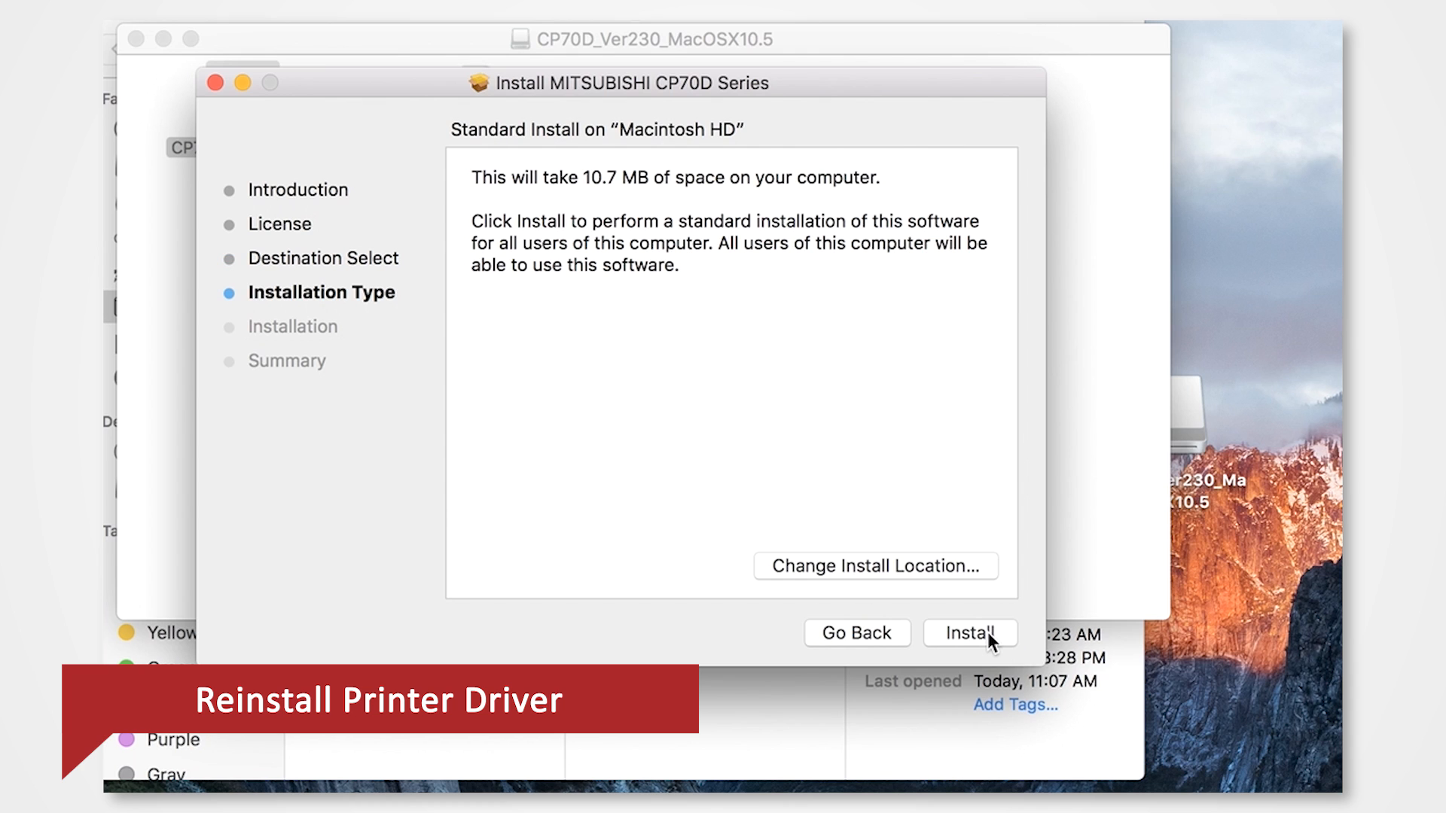
# Run the standard install on Macintosh HD with the admin password, accepting the required restart
pyautogui.click(970, 632)
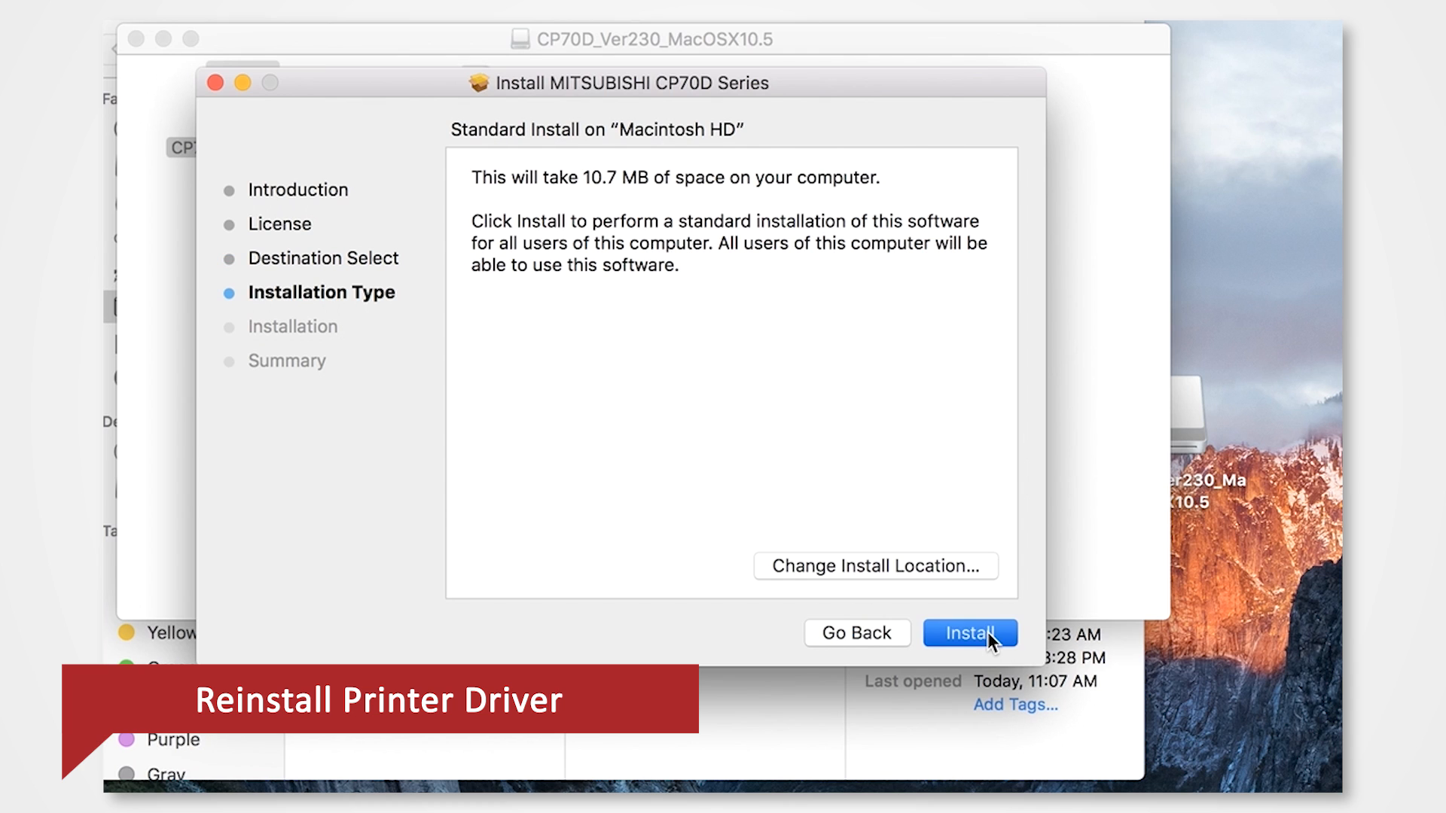
pyautogui.click(970, 632)
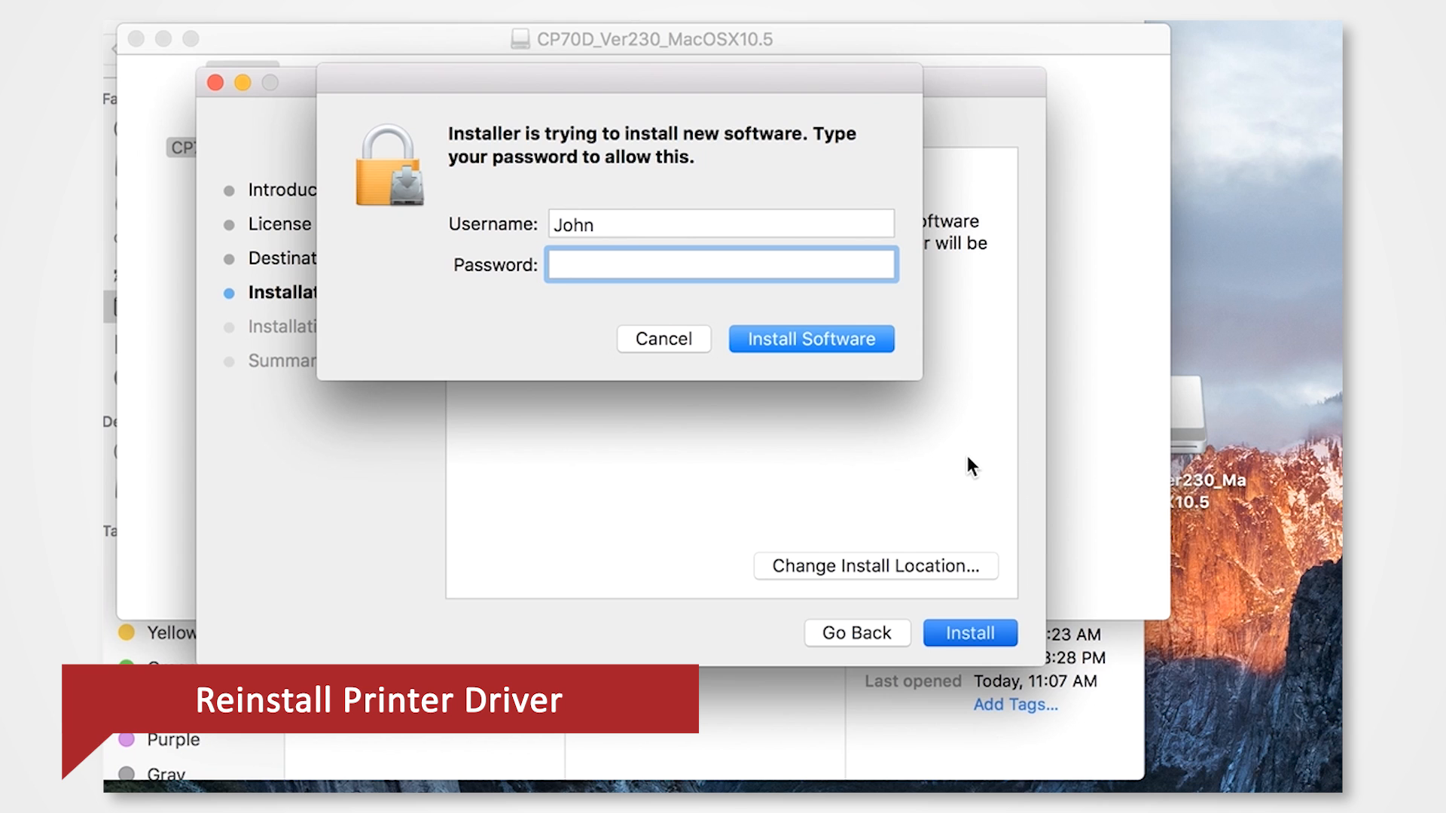
pyautogui.write('••••••••')
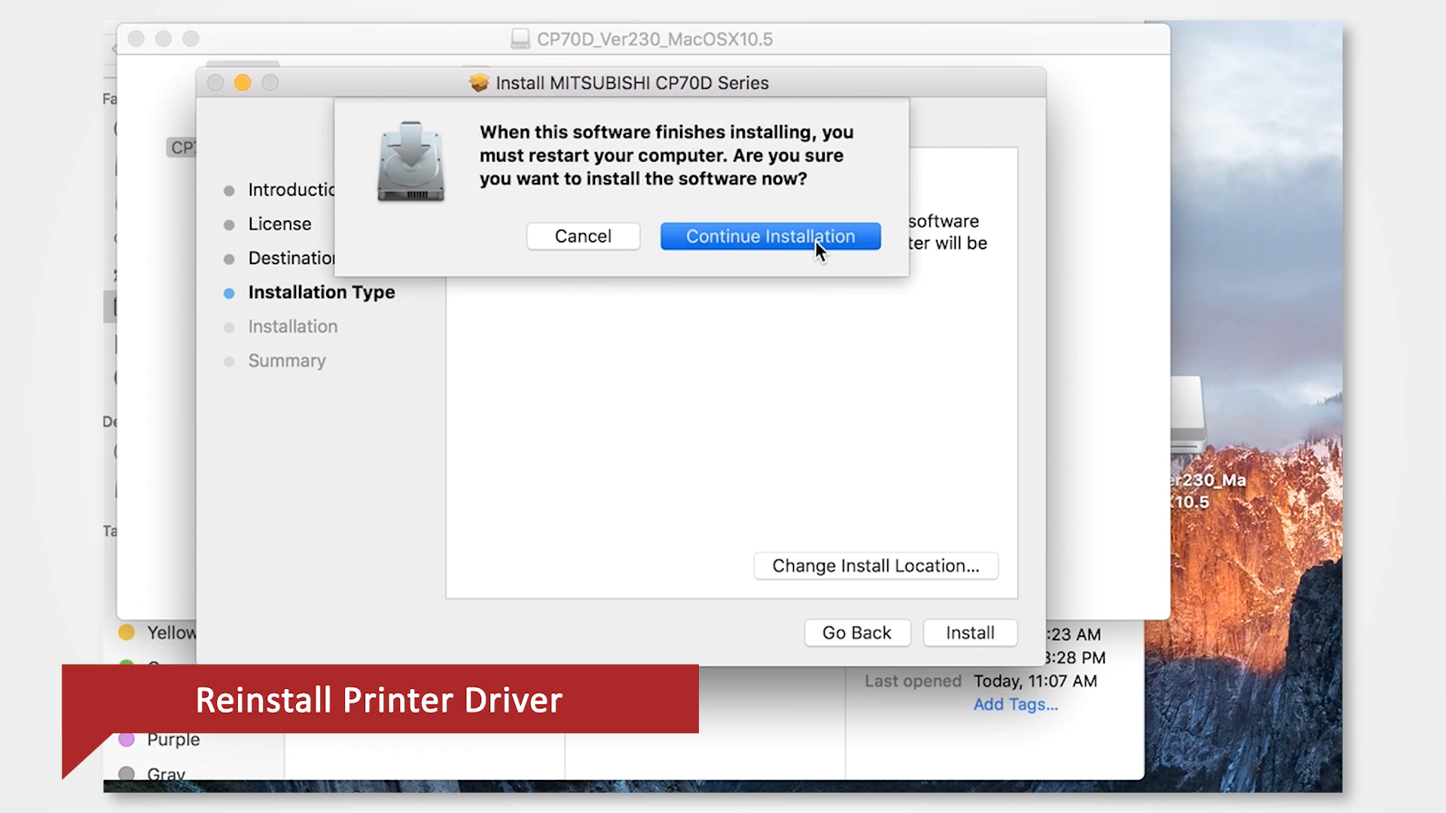
pyautogui.click(774, 237)
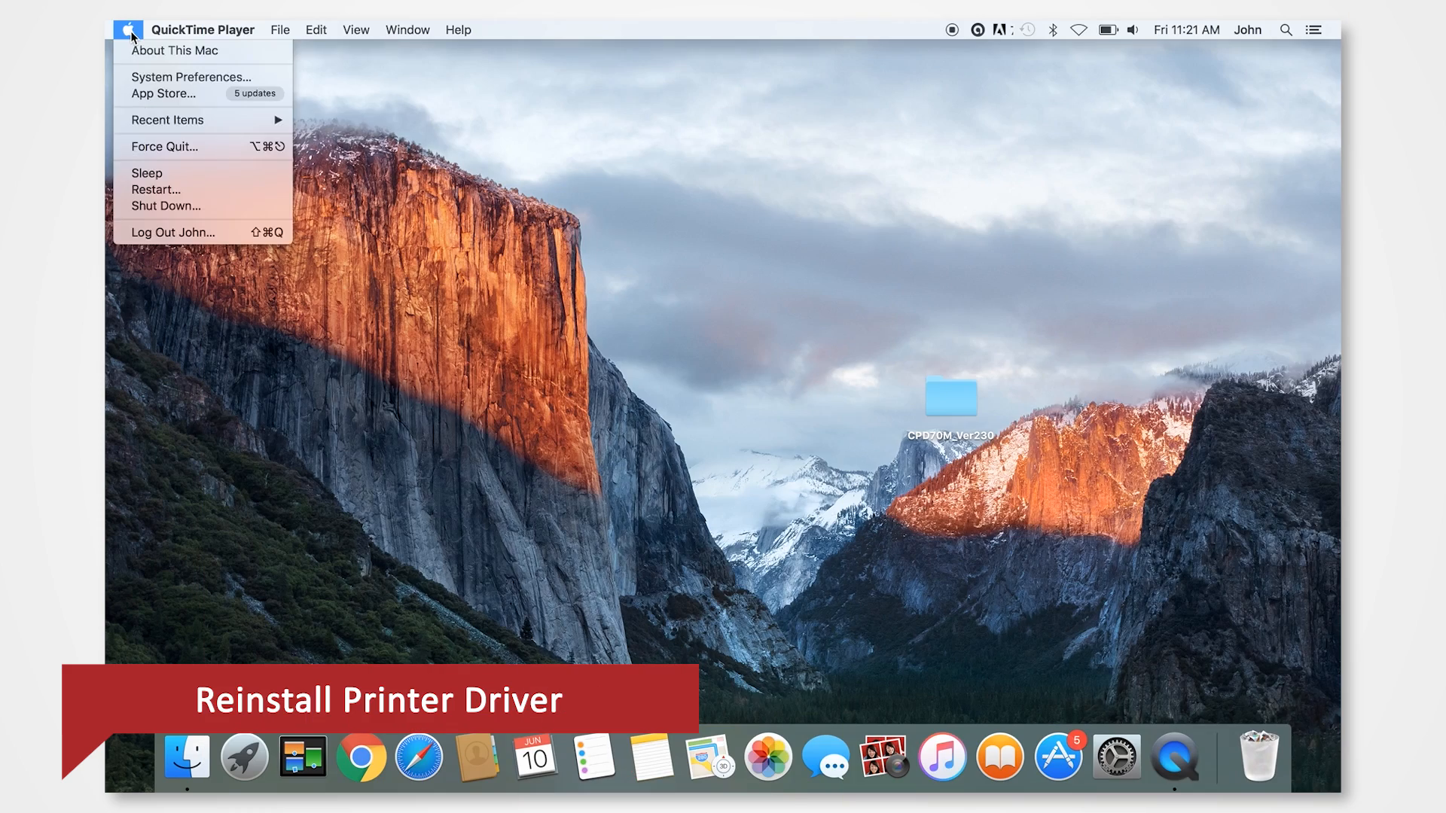
# In Printers & Scanners select the MITSUBISHI CP60D70D707D printer, listed Idle, and view its print queue
pyautogui.click(186, 76)
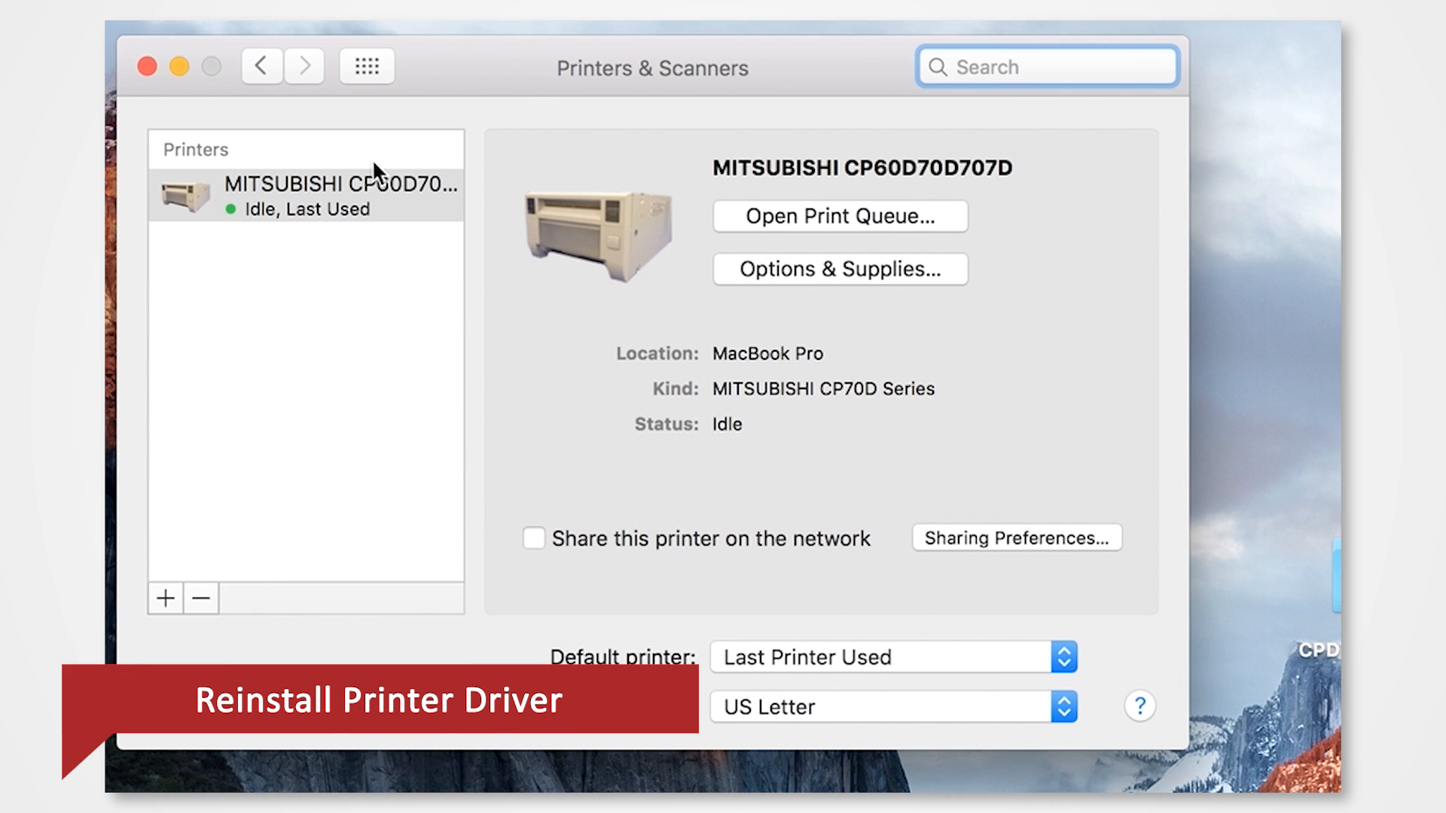
pyautogui.click(320, 195)
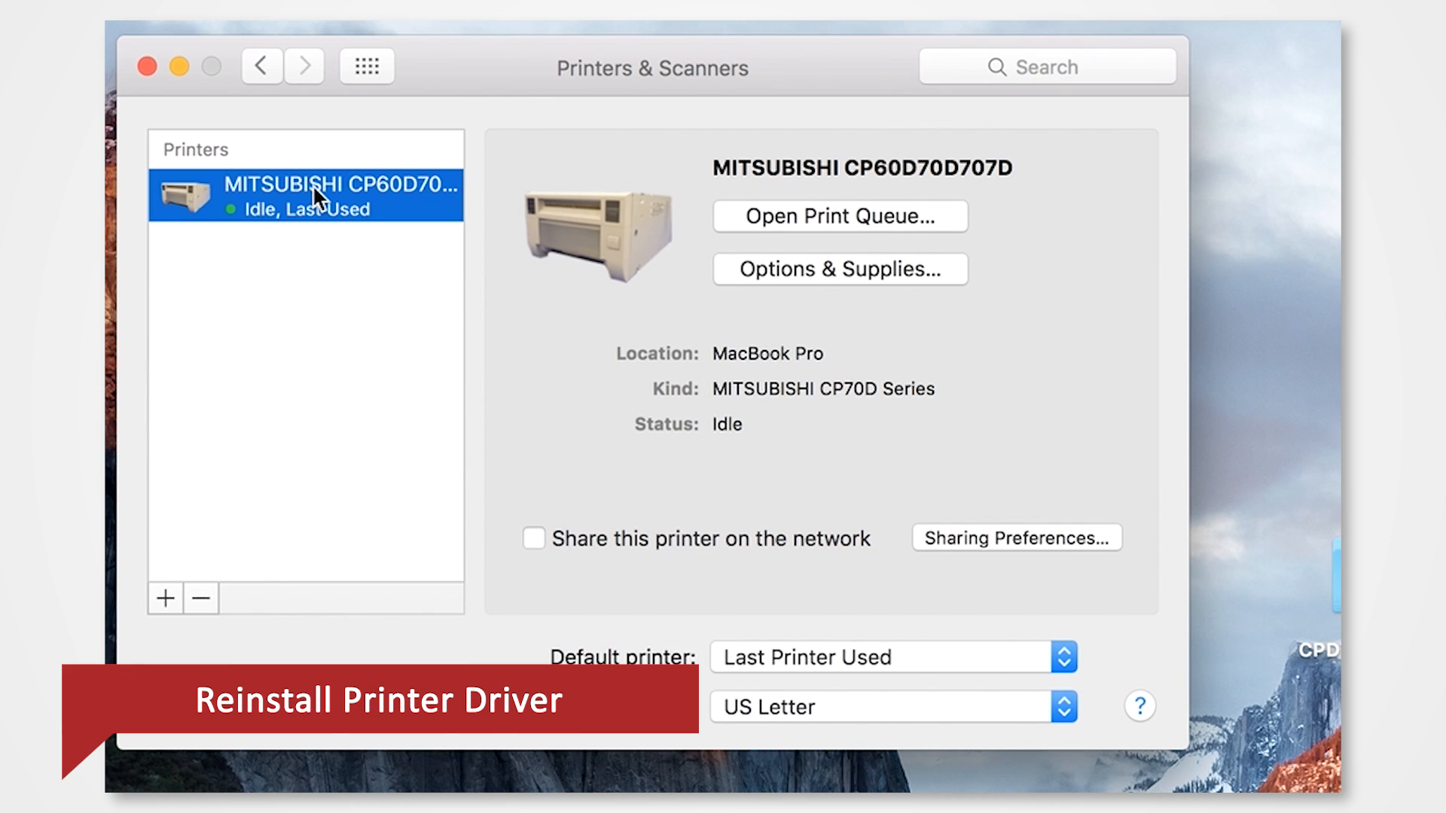
pyautogui.click(840, 217)
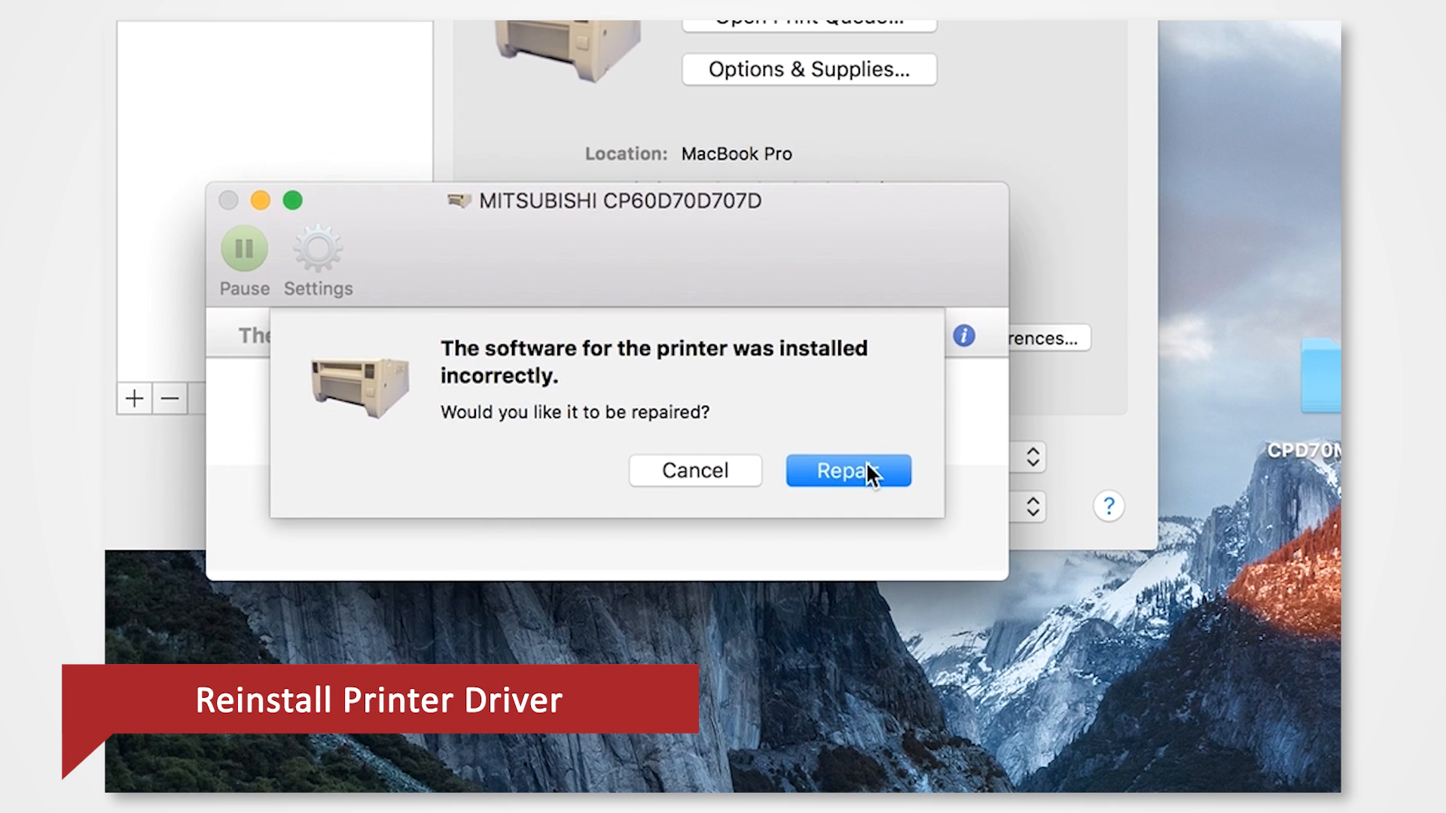
# Repair the printer's incorrectly installed software, authorising the permission repair with the admin password
pyautogui.click(848, 470)
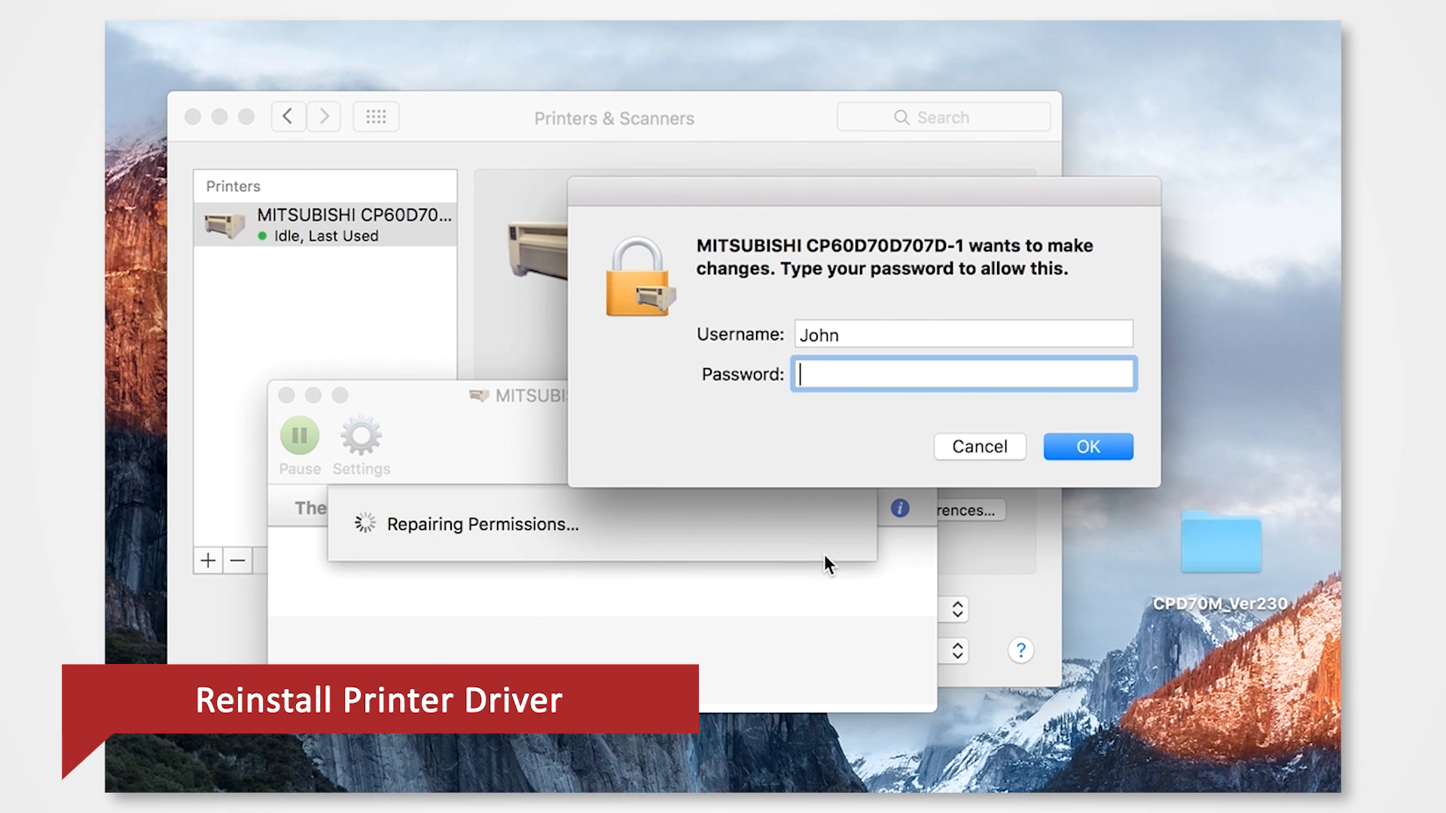
pyautogui.write('••••••')
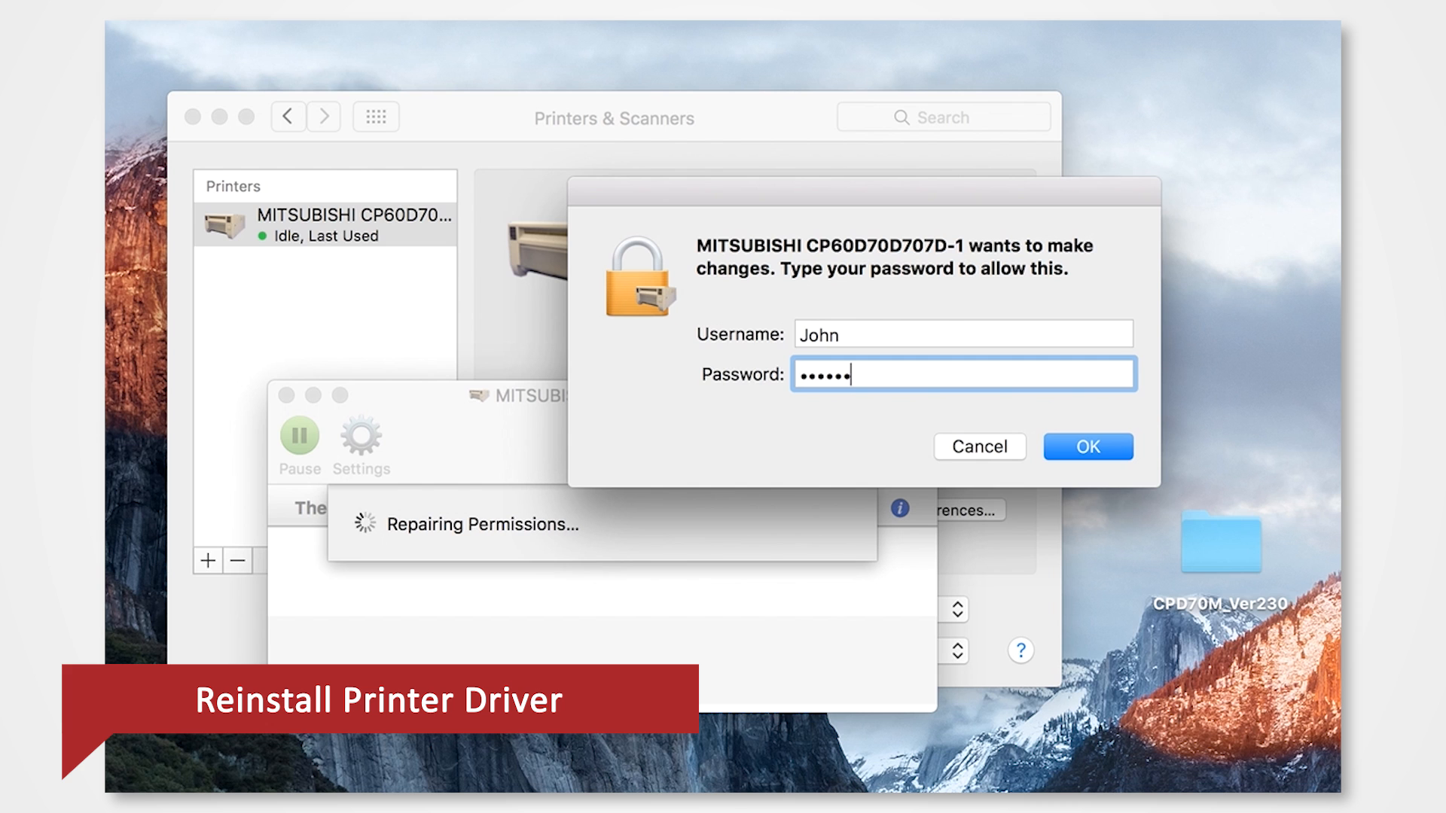